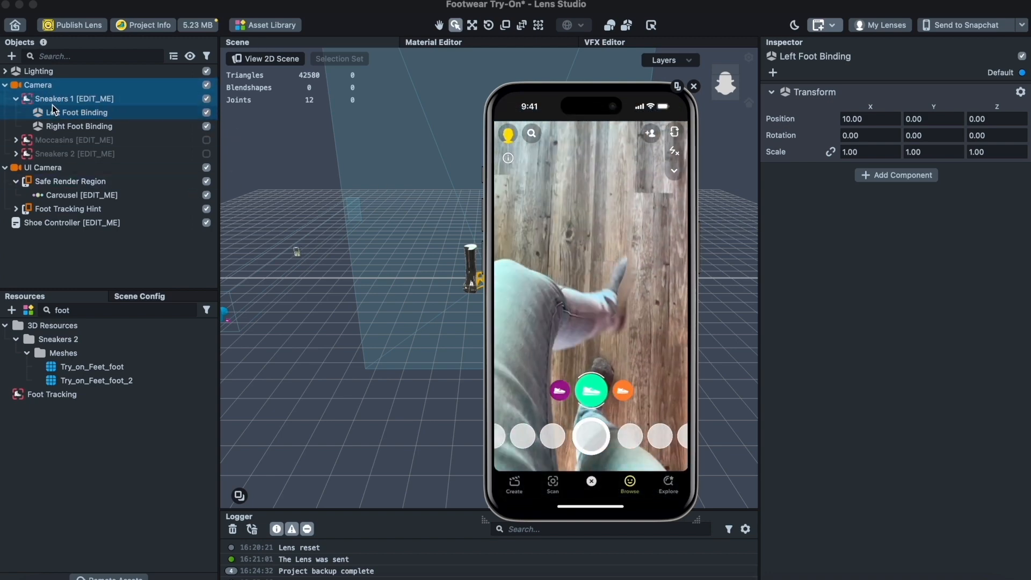
# Step: Preview Sneakers 2 briefly, then select Sneakers 1's Left Foot Binding and expand Moccasins' bindings
pyautogui.click(206, 139)
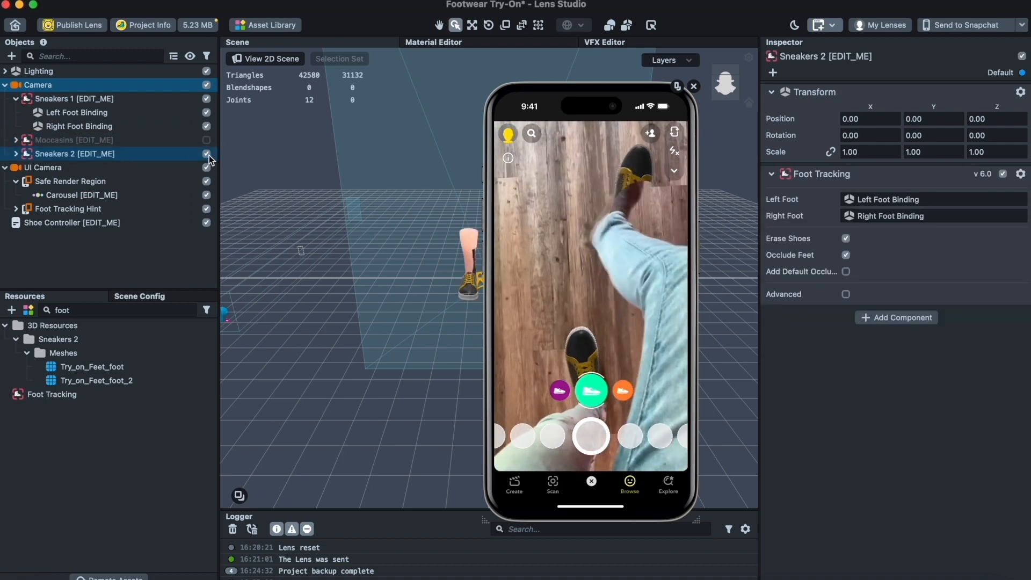
pyautogui.click(75, 113)
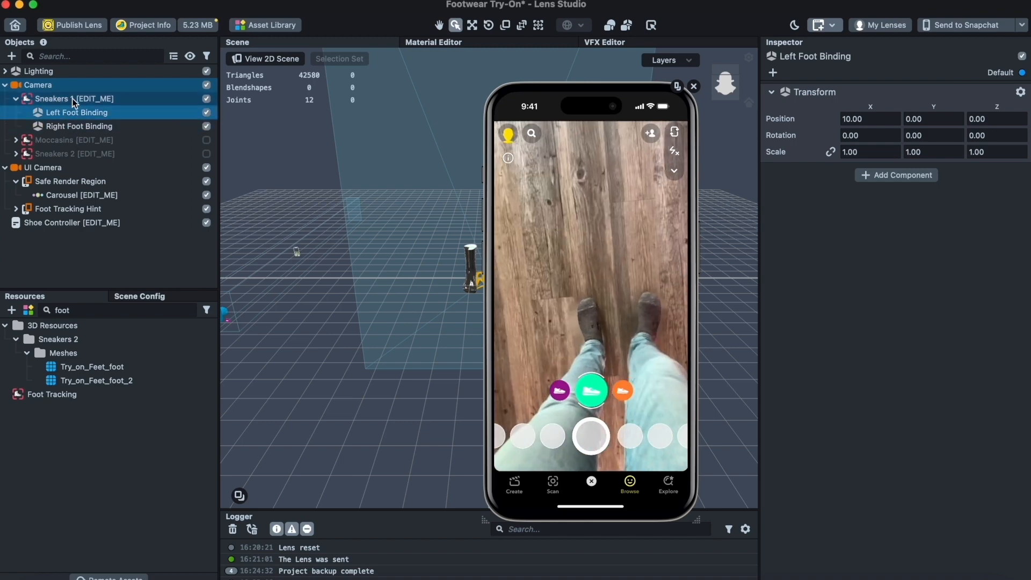
pyautogui.click(15, 140)
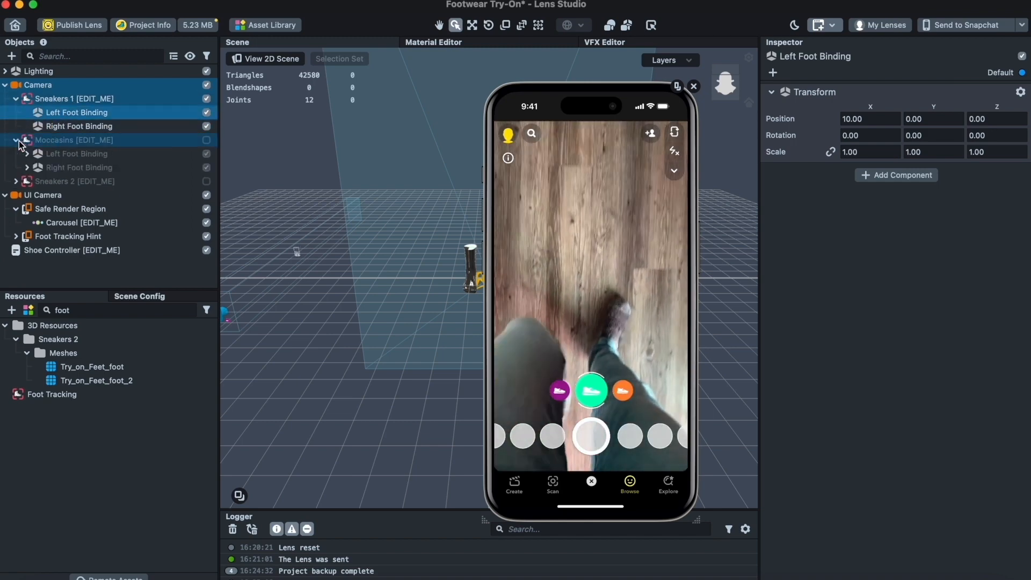
pyautogui.click(25, 154)
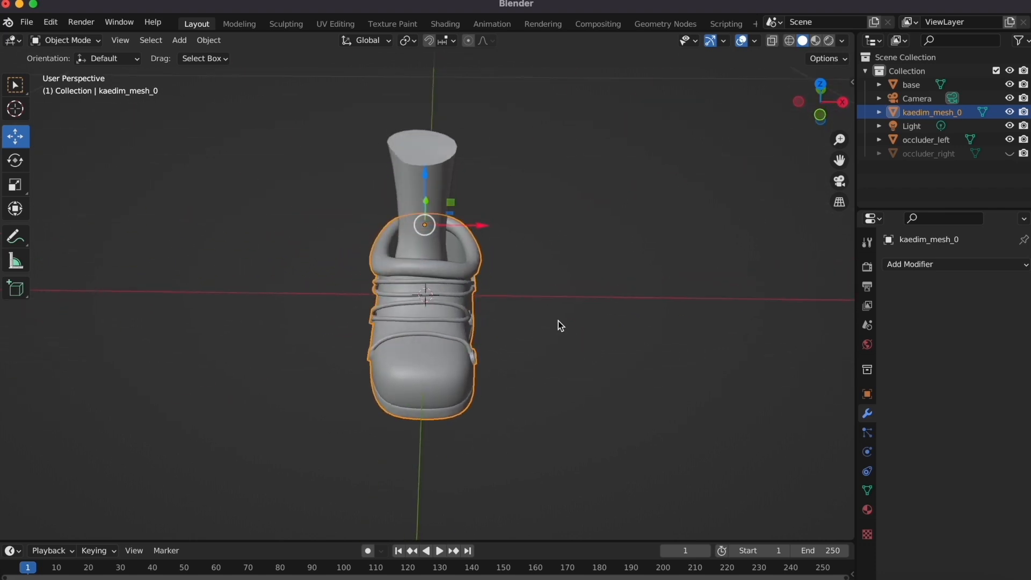
# Step: Orbit around the boot and leg occluder, then show the right-foot occluder
pyautogui.moveTo(558, 325); pyautogui.dragTo(468, 286)
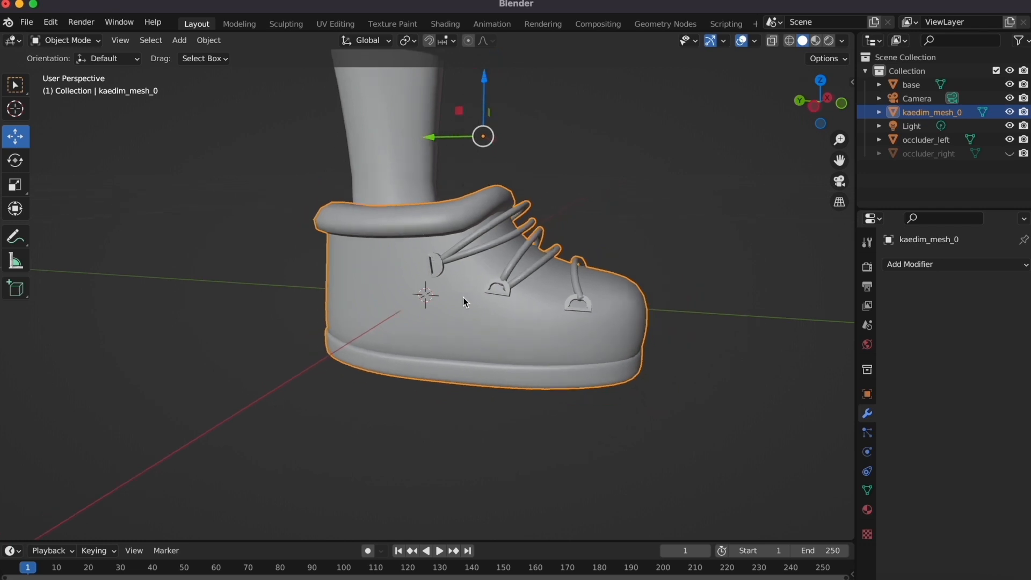
pyautogui.moveTo(461, 296); pyautogui.dragTo(447, 183)
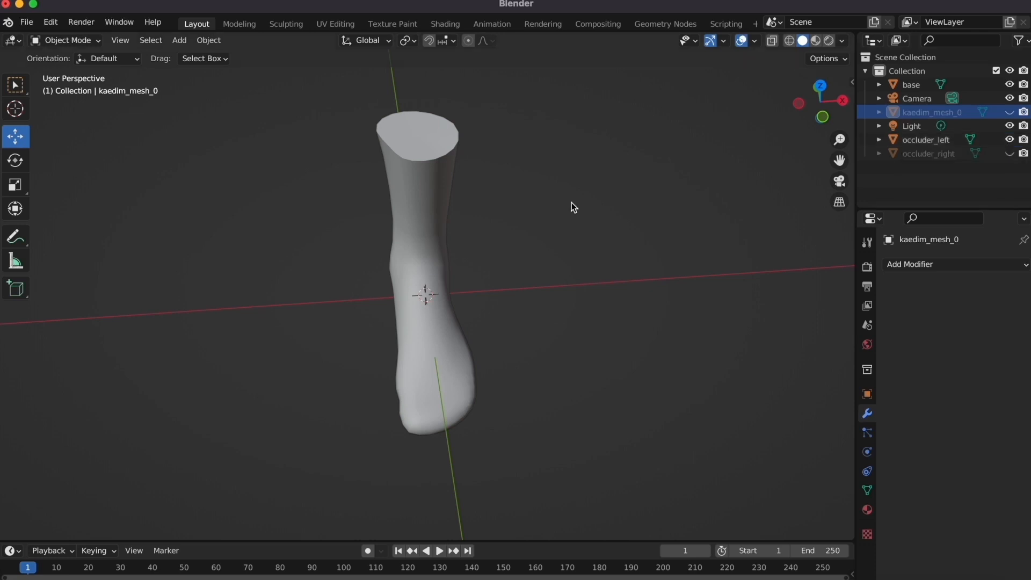
pyautogui.moveTo(573, 208); pyautogui.dragTo(743, 104)
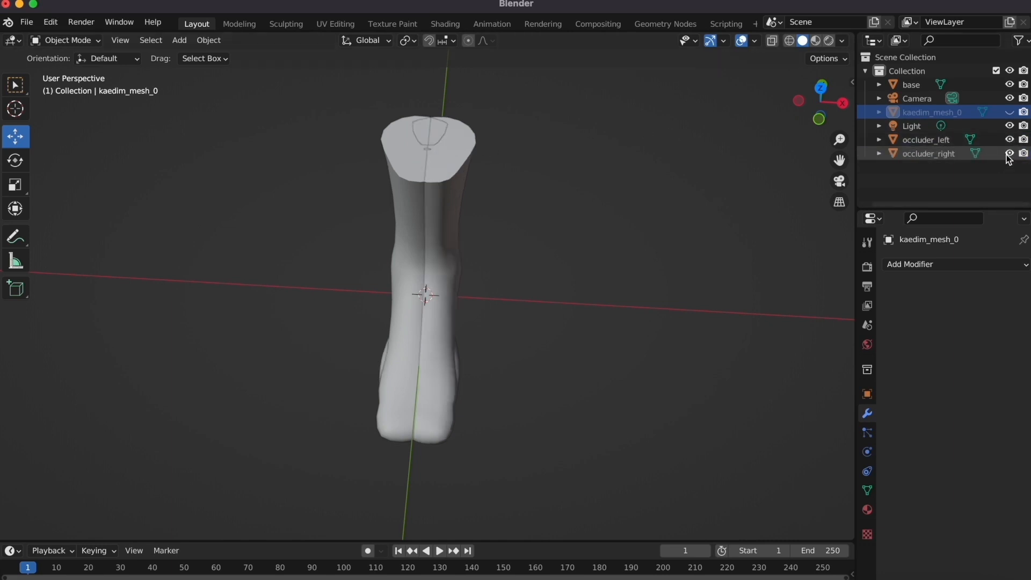
pyautogui.click(1012, 154)
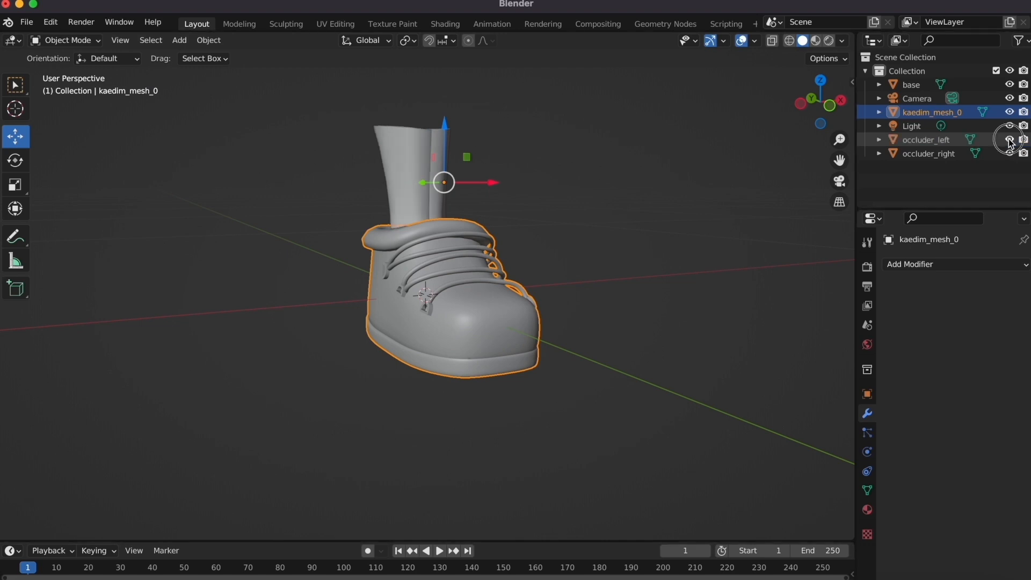
# Step: Hide the right occluder, move the boot aside and add a Mirror modifier
pyautogui.click(1010, 154)
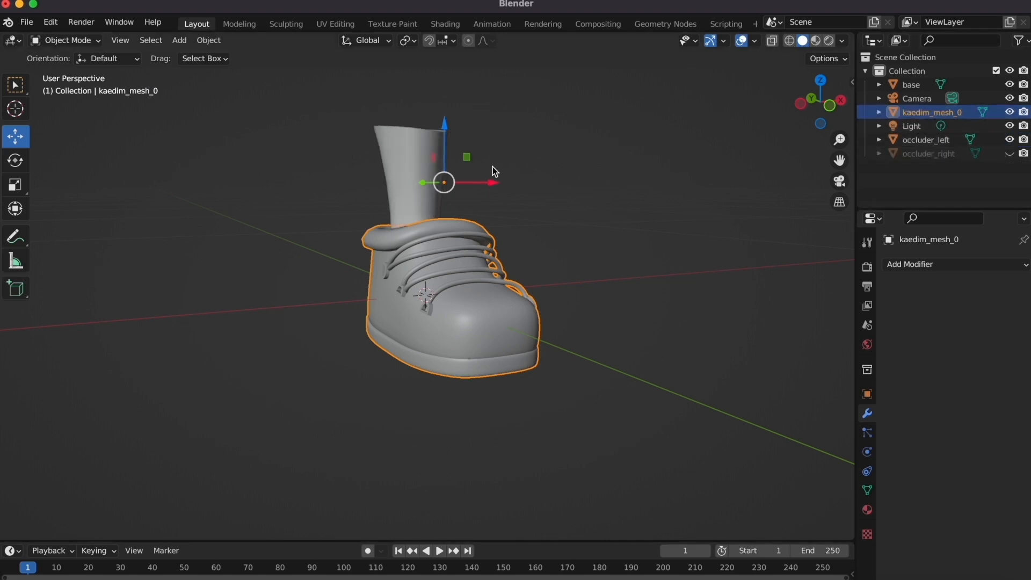
pyautogui.moveTo(441, 182); pyautogui.dragTo(342, 251)
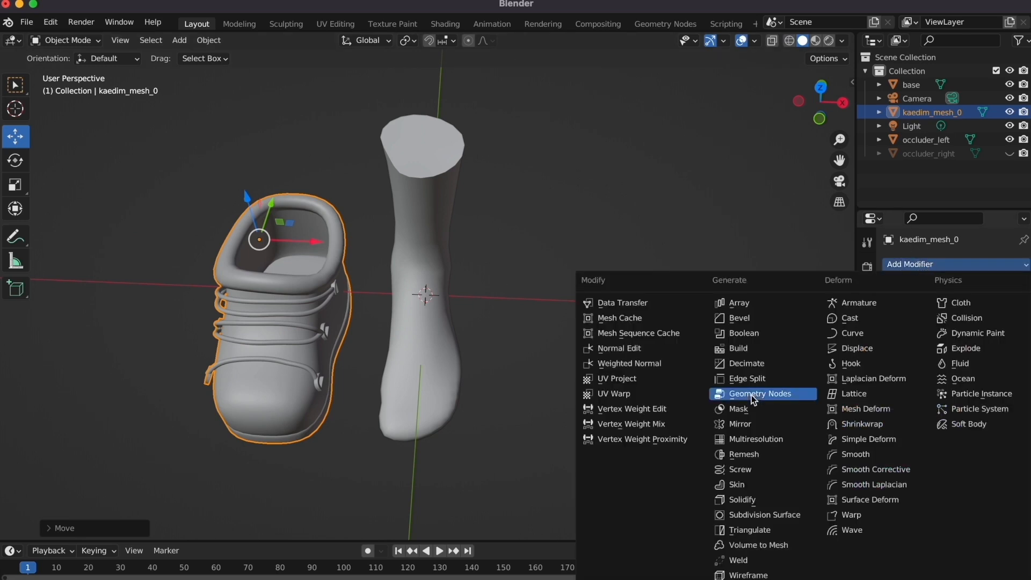
pyautogui.click(739, 423)
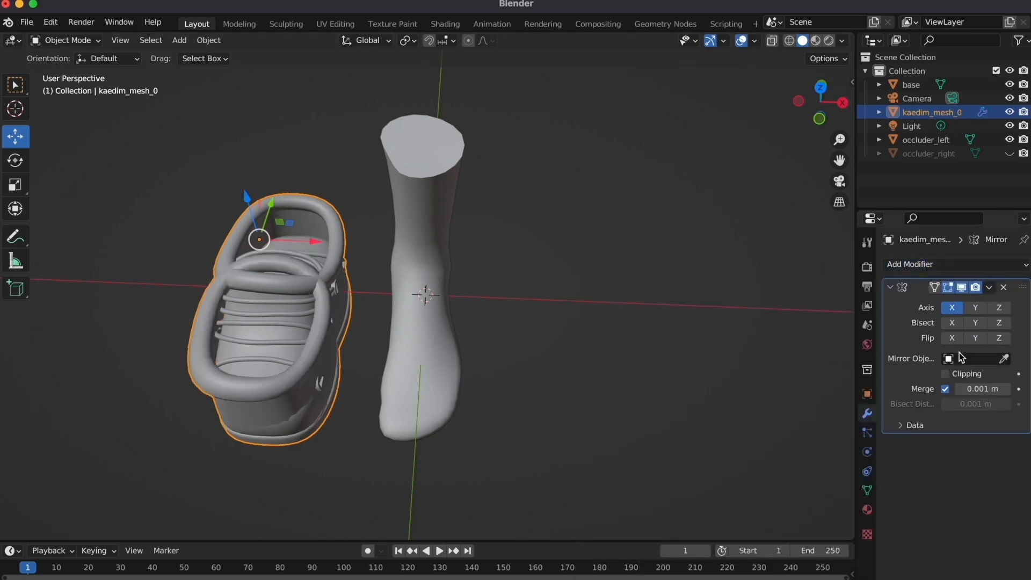
# Step: Mirror the boot across occluder_left and apply the modifier into a boot pair
pyautogui.click(976, 358)
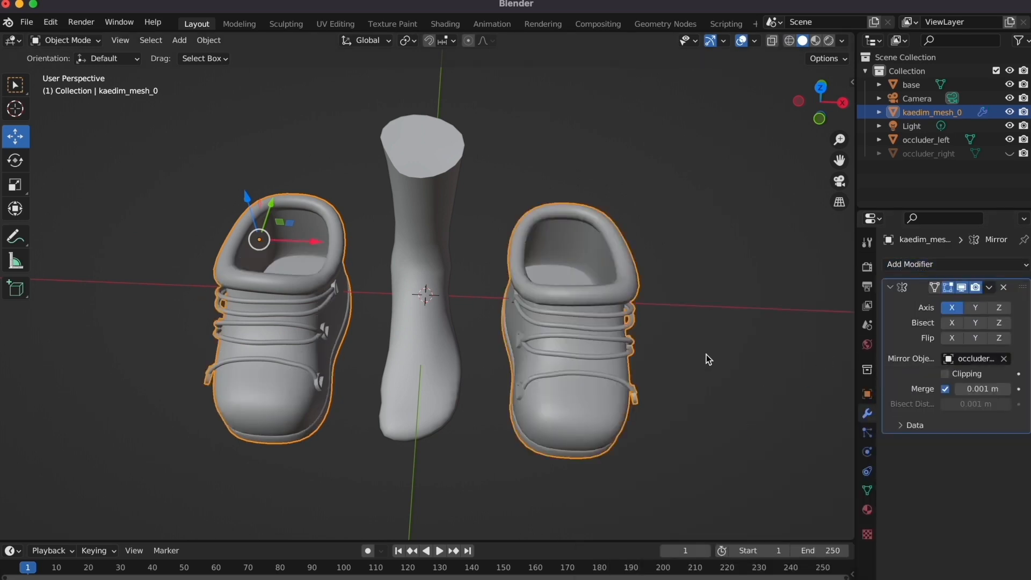
pyautogui.moveTo(709, 359); pyautogui.dragTo(640, 336)
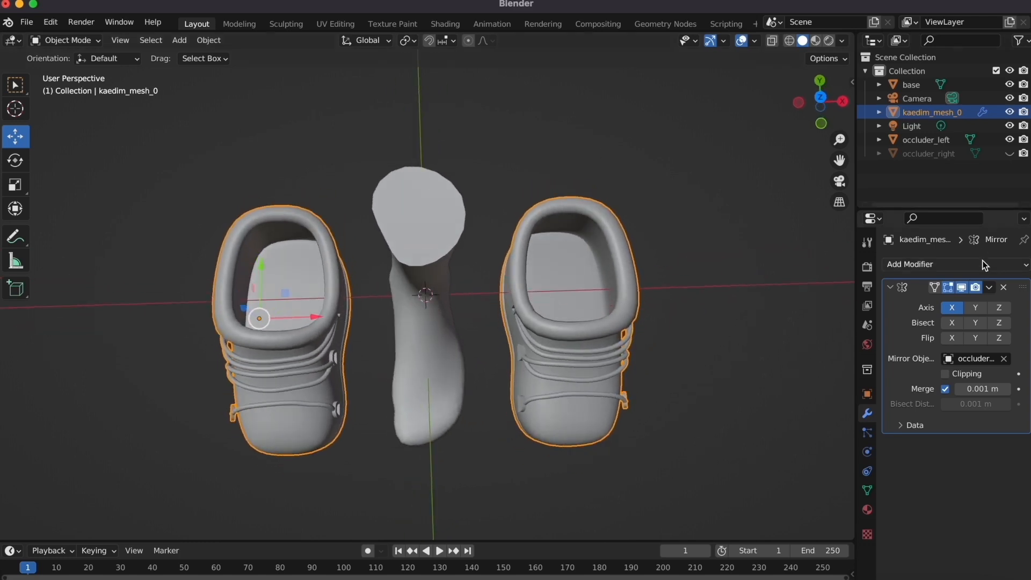
pyautogui.click(989, 288)
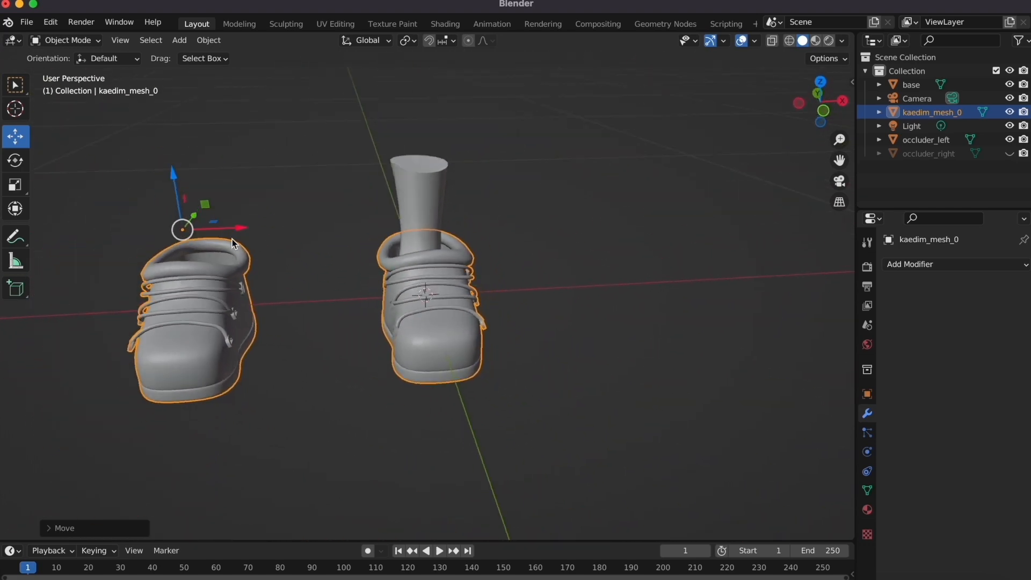
# Step: In Edit Mode, separate the boot mesh by loose parts, then return to Object Mode
pyautogui.click(65, 40)
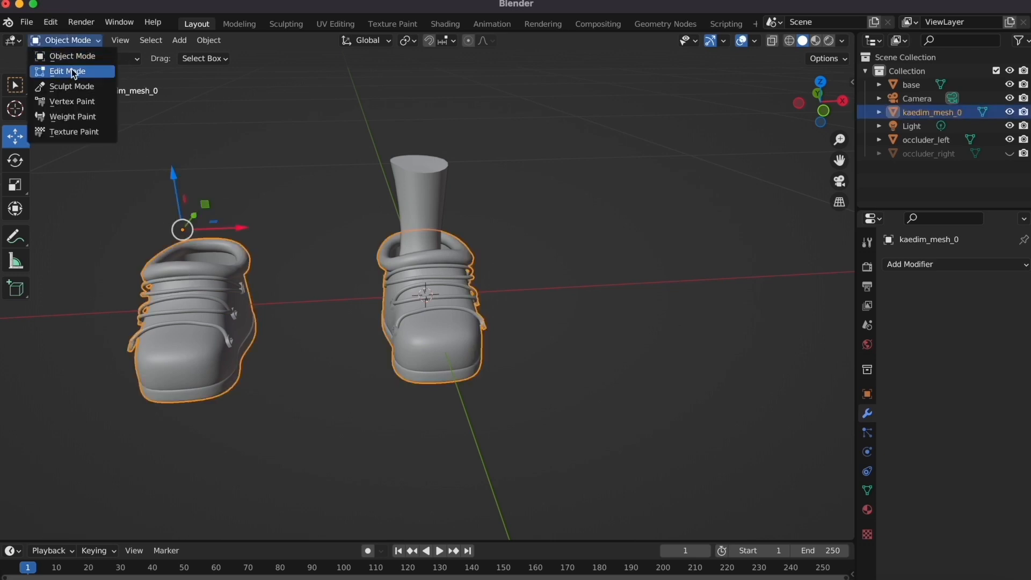
pyautogui.click(67, 70)
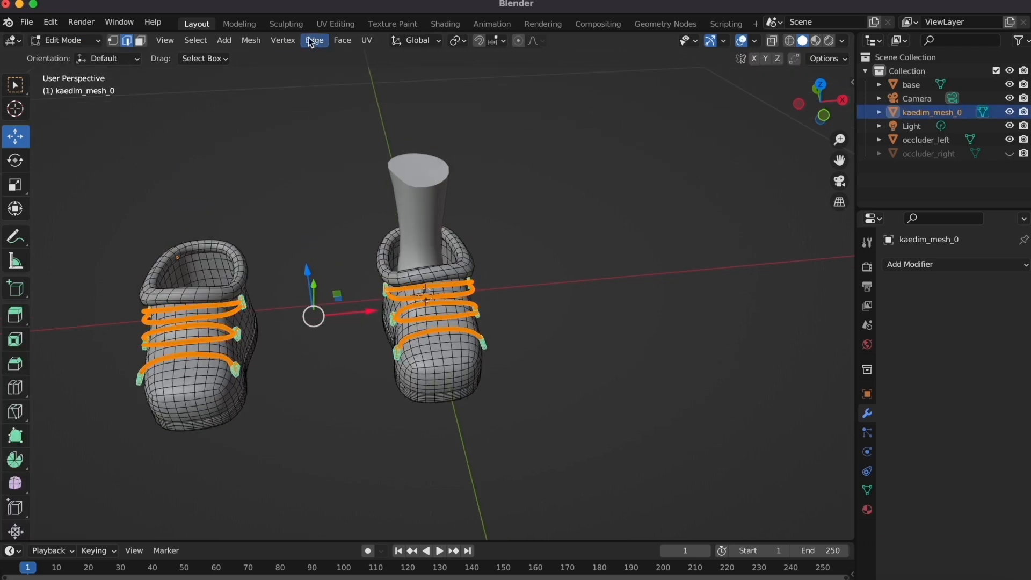
pyautogui.click(251, 40)
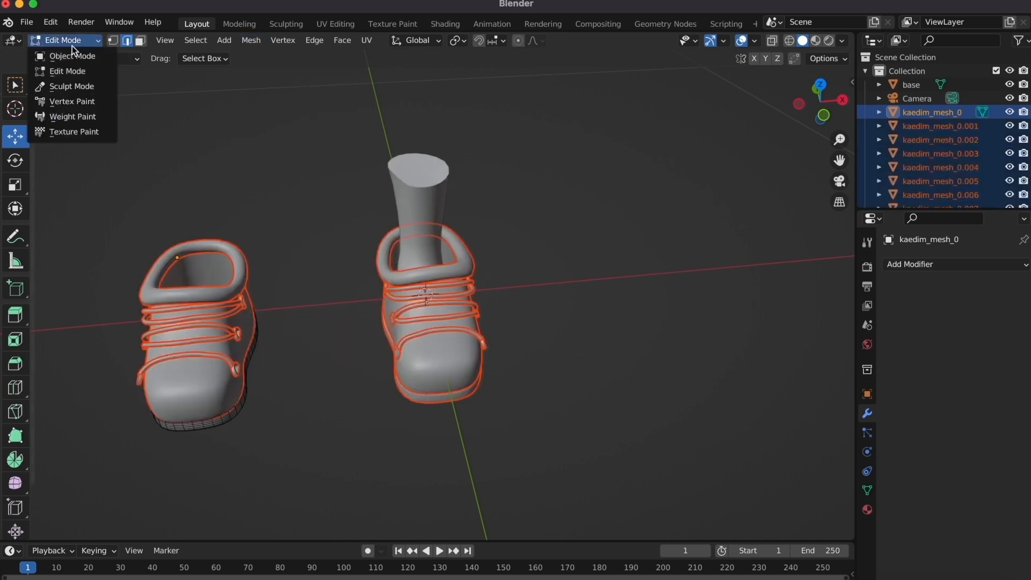
pyautogui.click(71, 54)
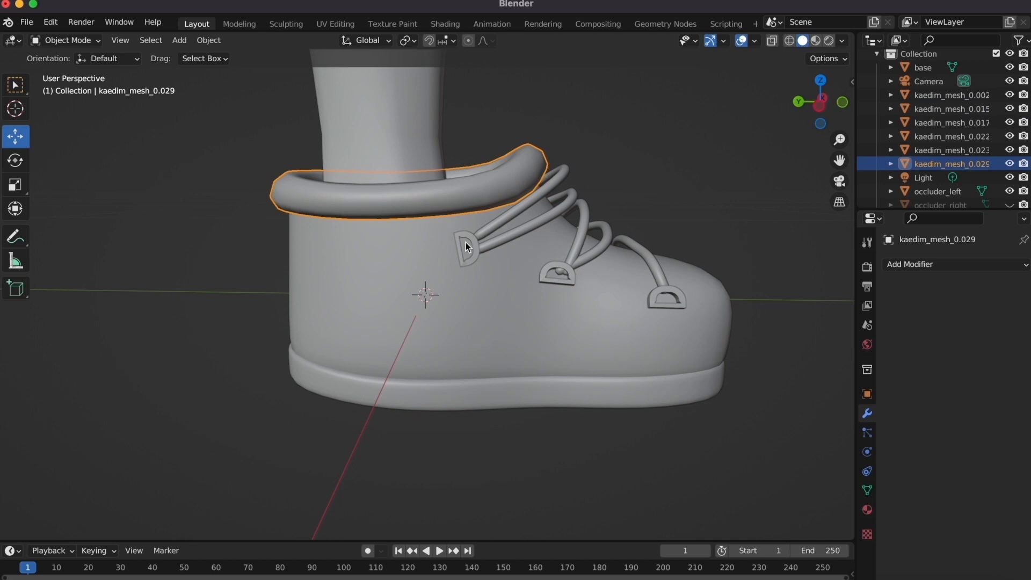
# Step: Rename the boot part objects to buckels, fluff, base and ties in the Outliner
pyautogui.click(950, 137)
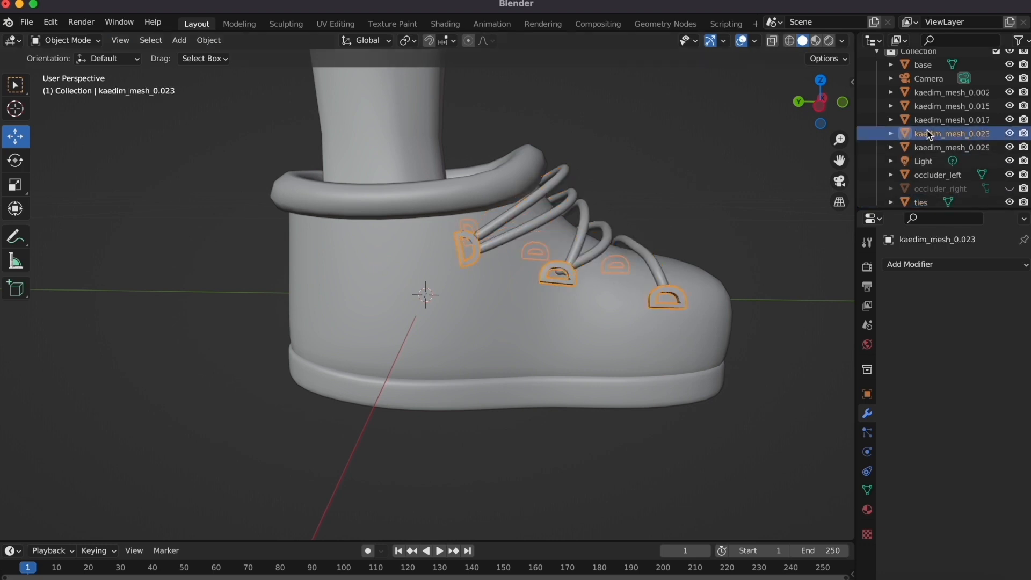
pyautogui.click(928, 79)
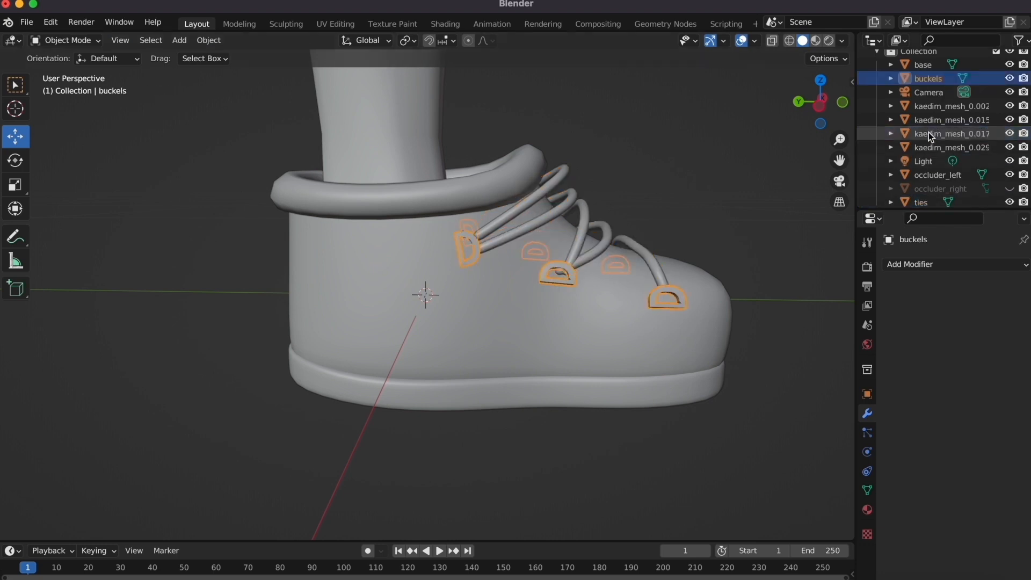
pyautogui.click(950, 152)
pyautogui.write('fluf')
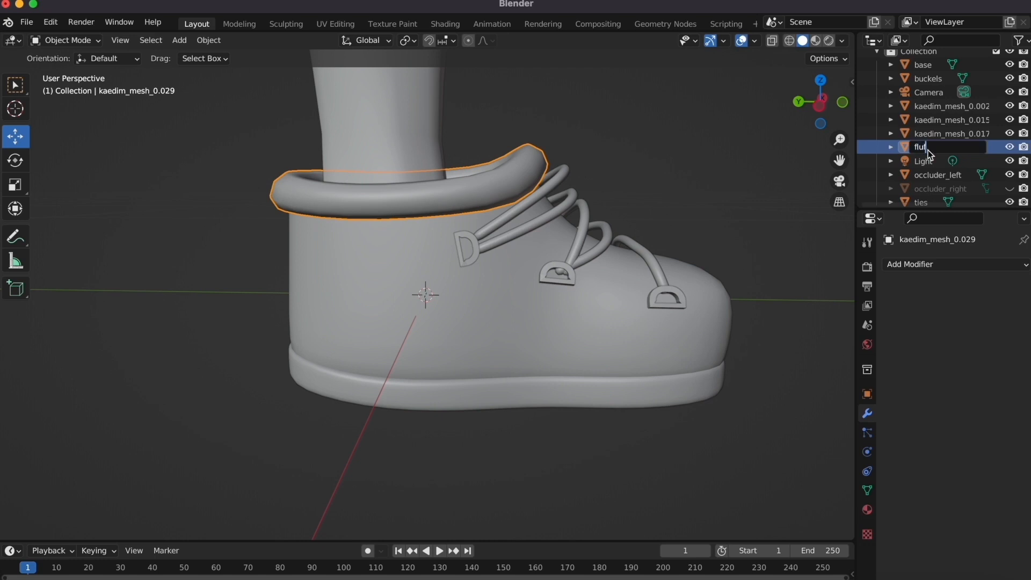
pyautogui.click(950, 133)
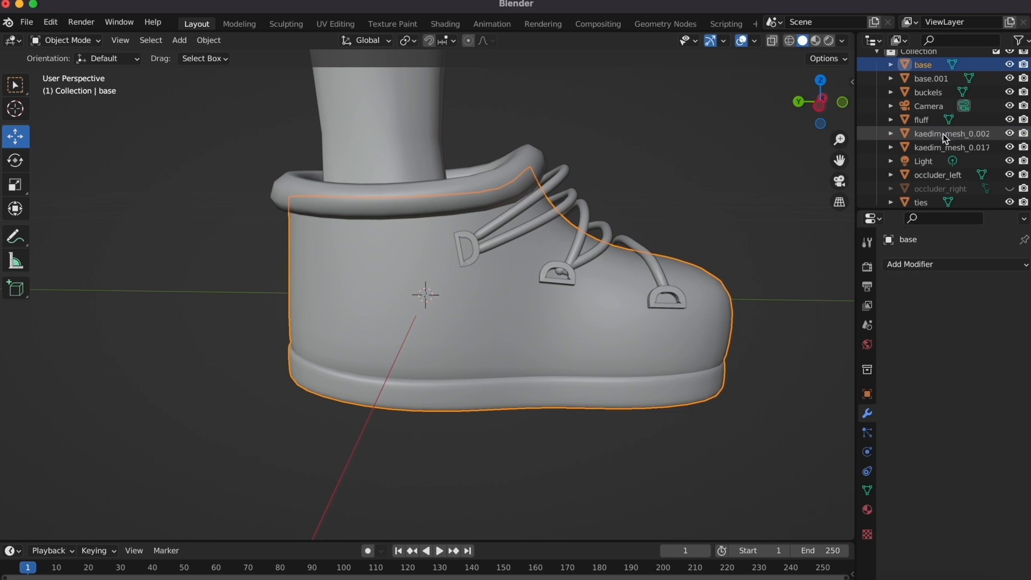
pyautogui.click(952, 140)
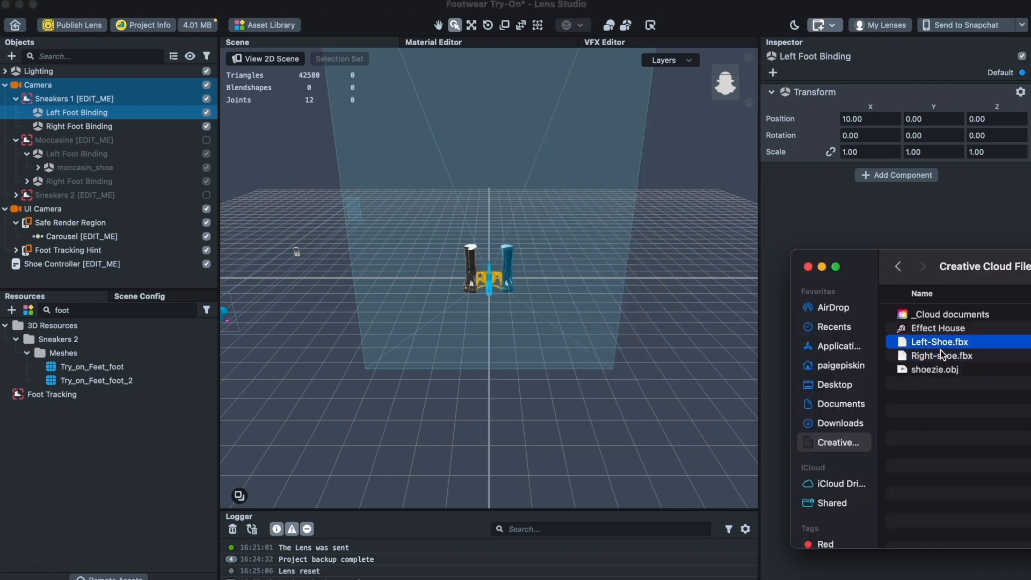
# Step: Import Left-Shoe.fbx into the scene and inspect the left and right shoe parts
pyautogui.moveTo(939, 341); pyautogui.dragTo(112, 112)
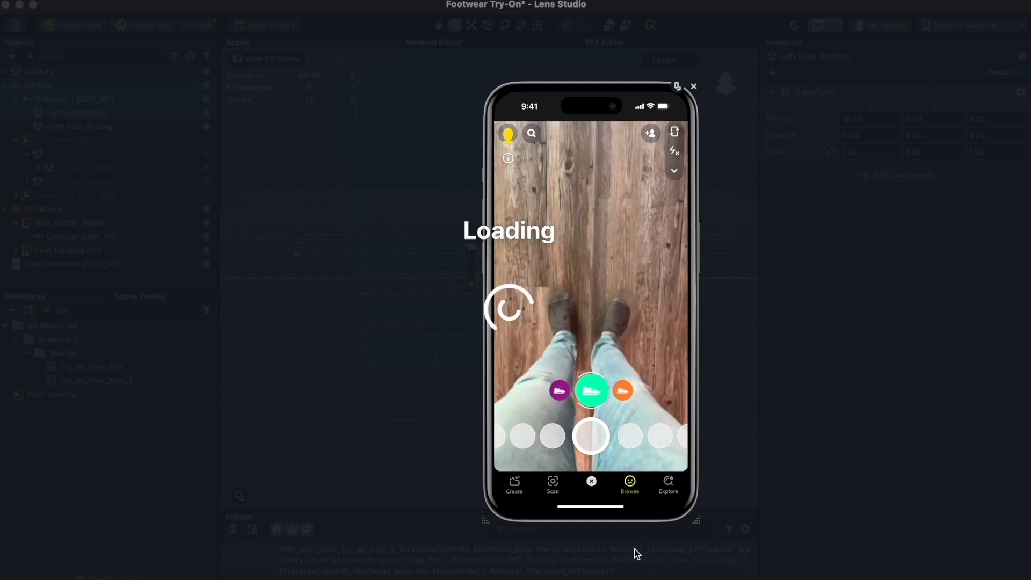
pyautogui.click(74, 195)
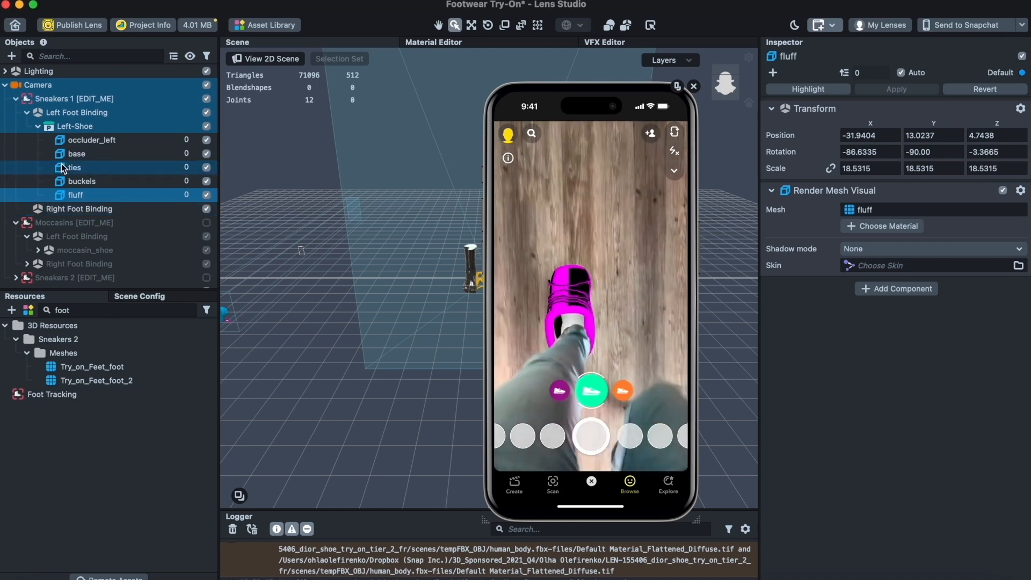
pyautogui.click(78, 208)
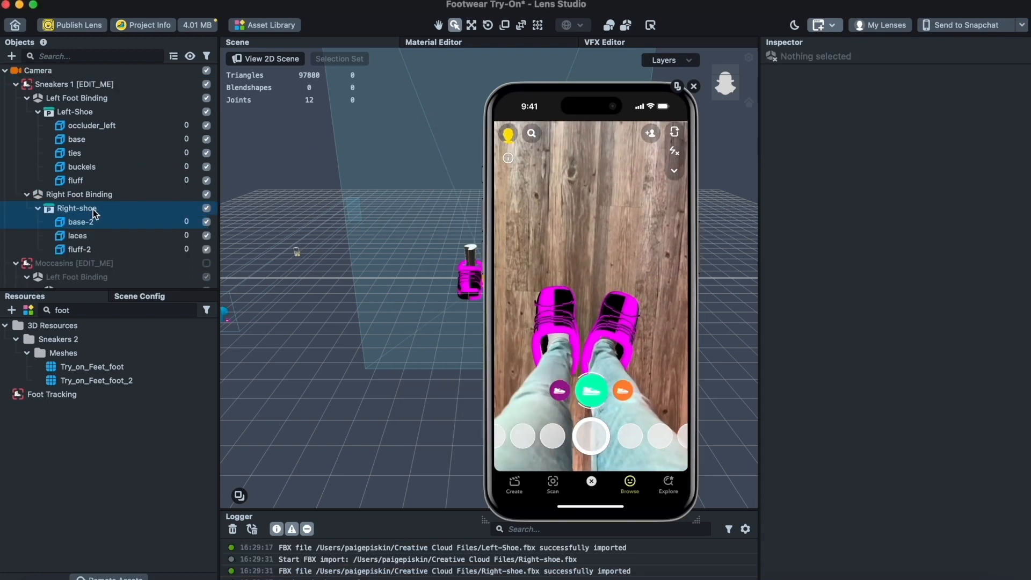
pyautogui.click(80, 221)
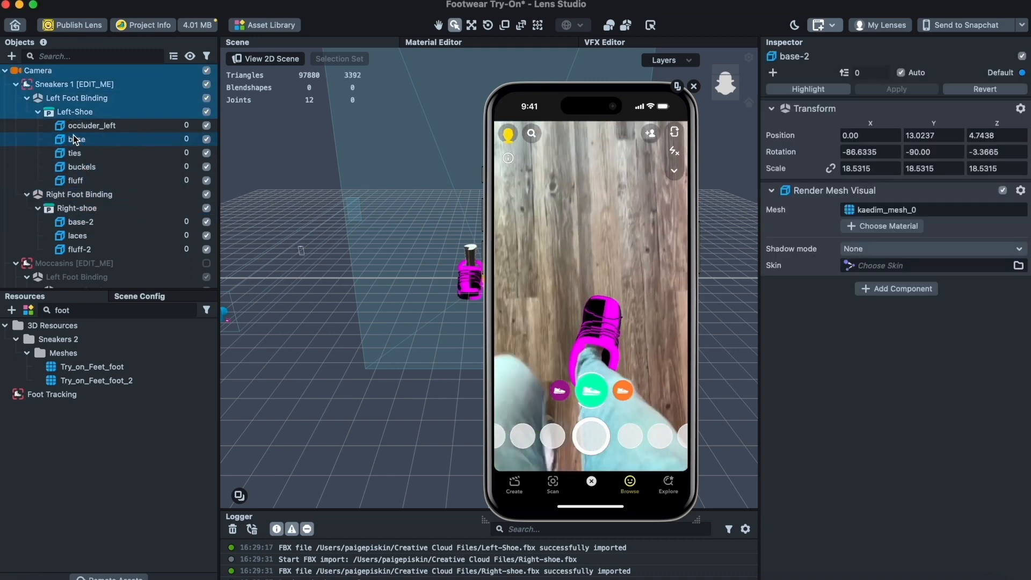
# Step: Select the left shoe's base mesh and bring up the Asset Library
pyautogui.click(78, 139)
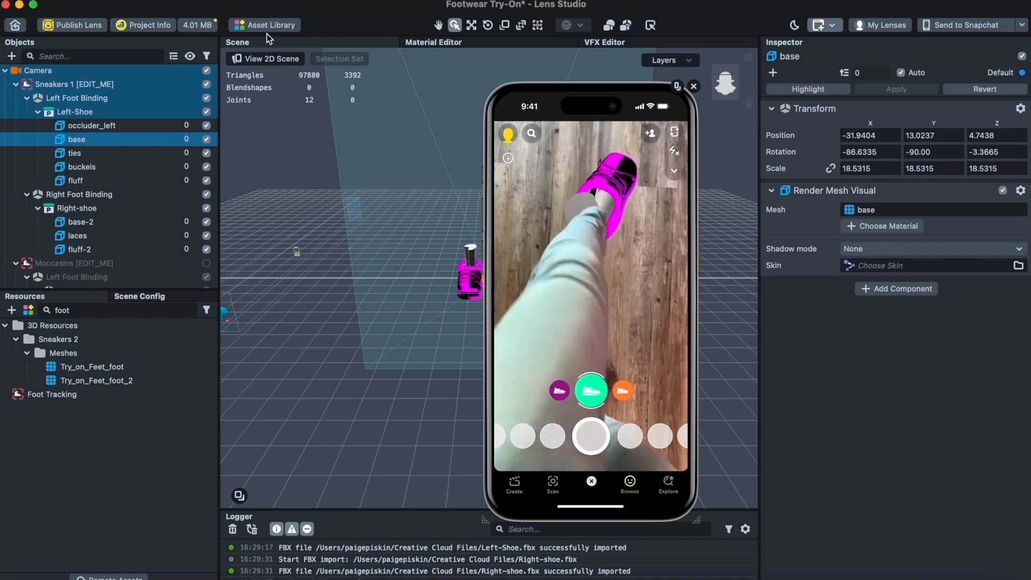
pyautogui.click(266, 24)
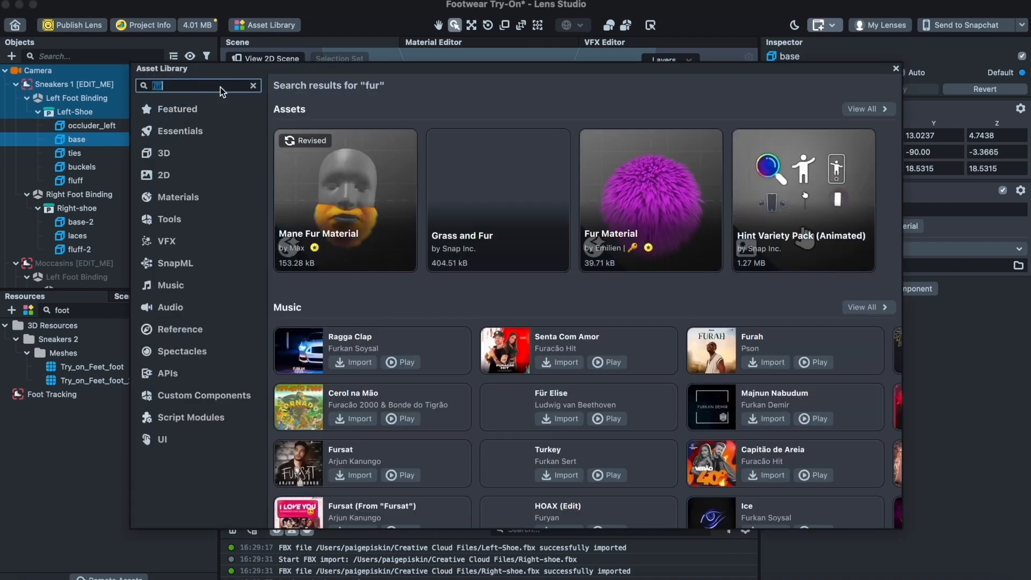
# Step: Import the Mane Fur Material from the library's Materials collection
pyautogui.click(176, 196)
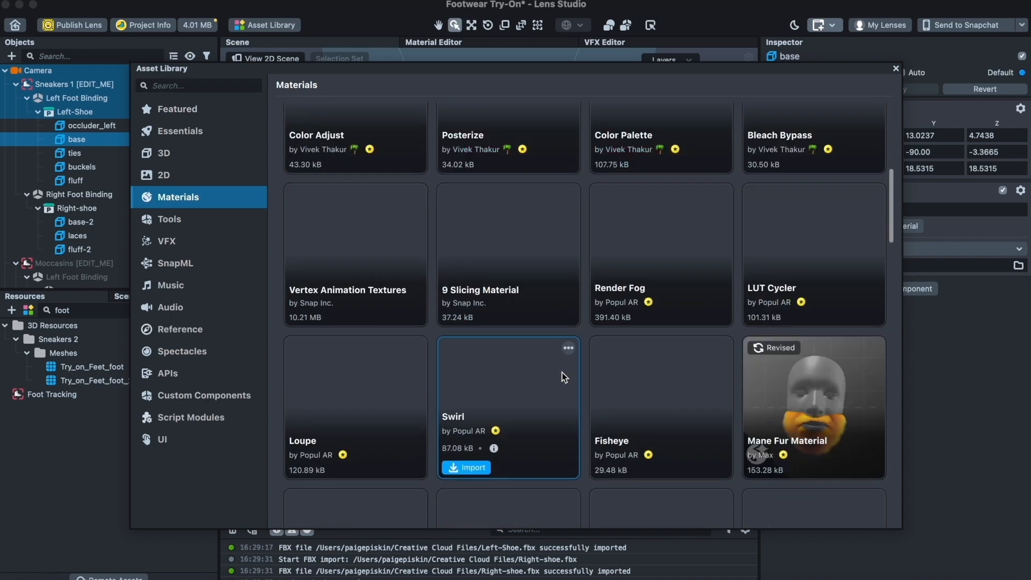
pyautogui.scroll(-3)
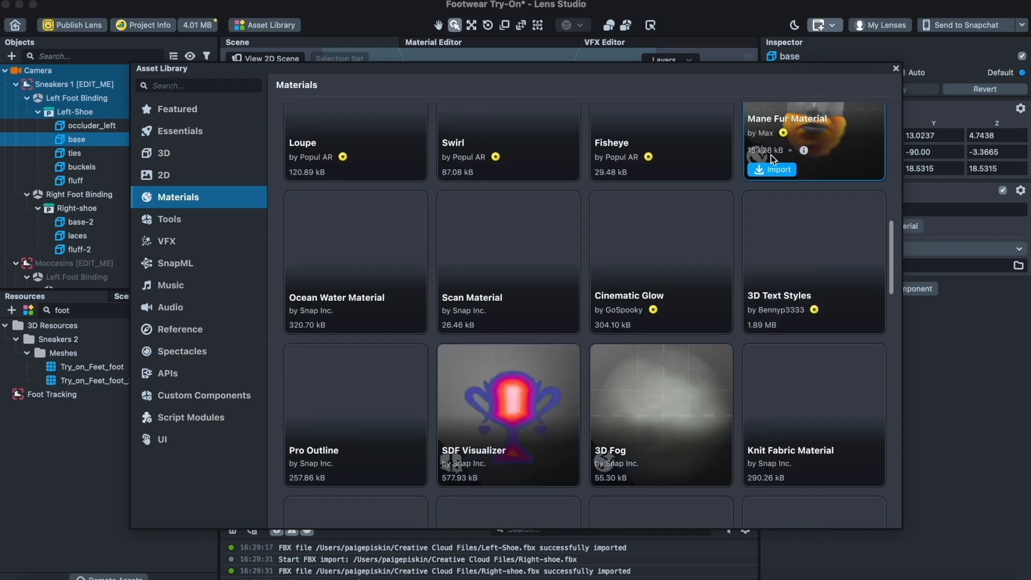
pyautogui.click(777, 169)
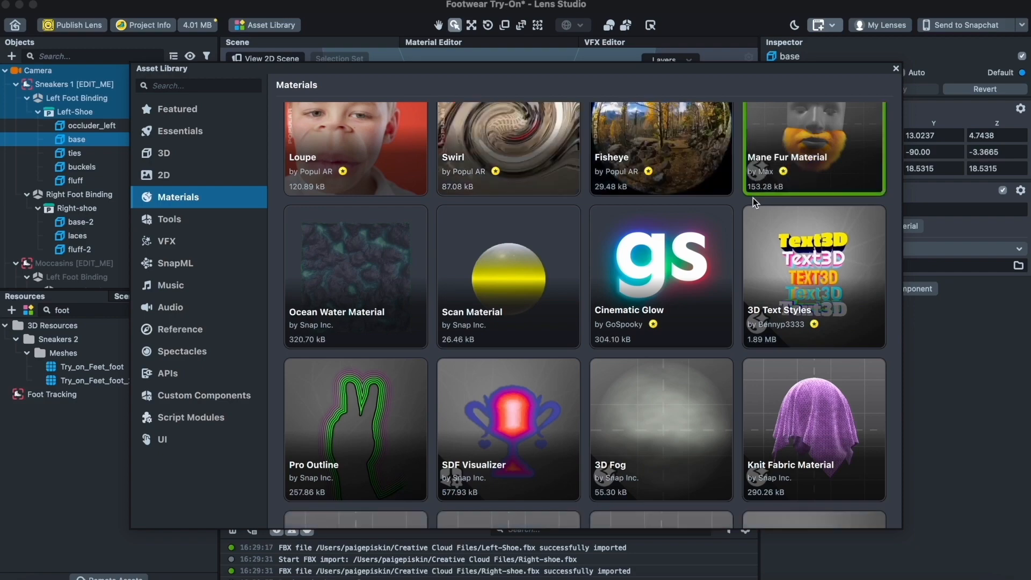
# Step: Import the Toon Material and close the asset library
pyautogui.scroll(-3)
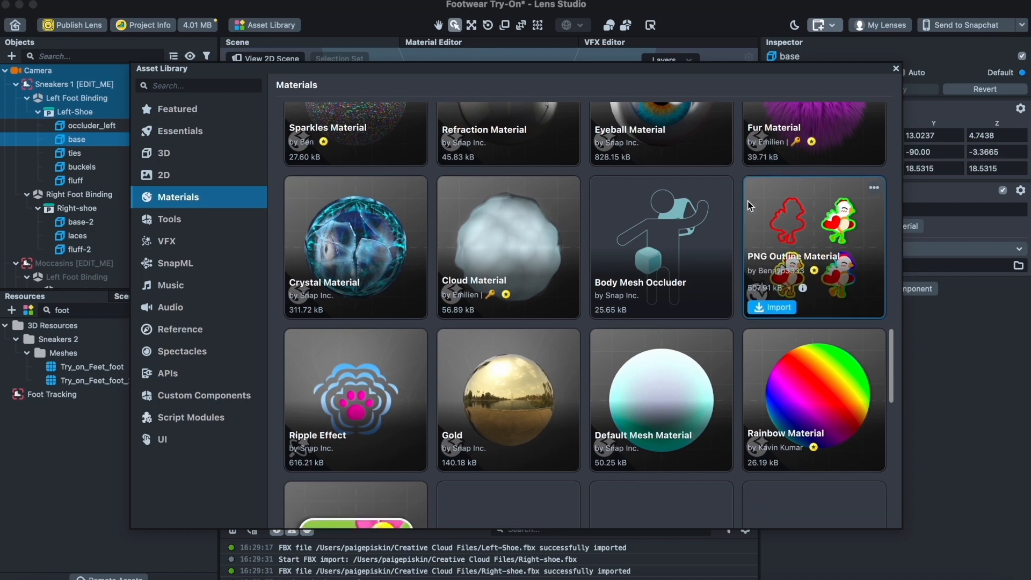
pyautogui.scroll(3)
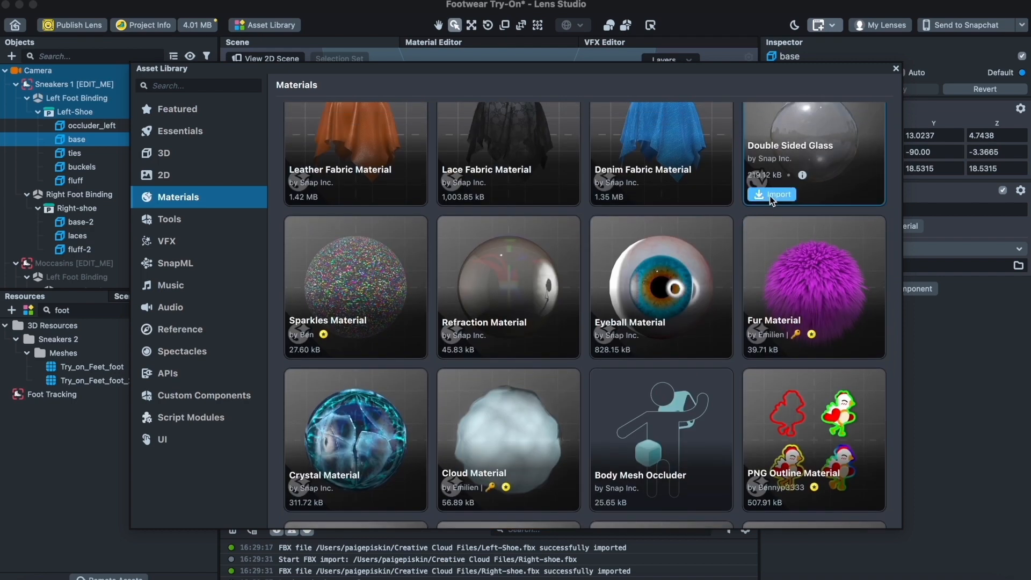
pyautogui.scroll(-3)
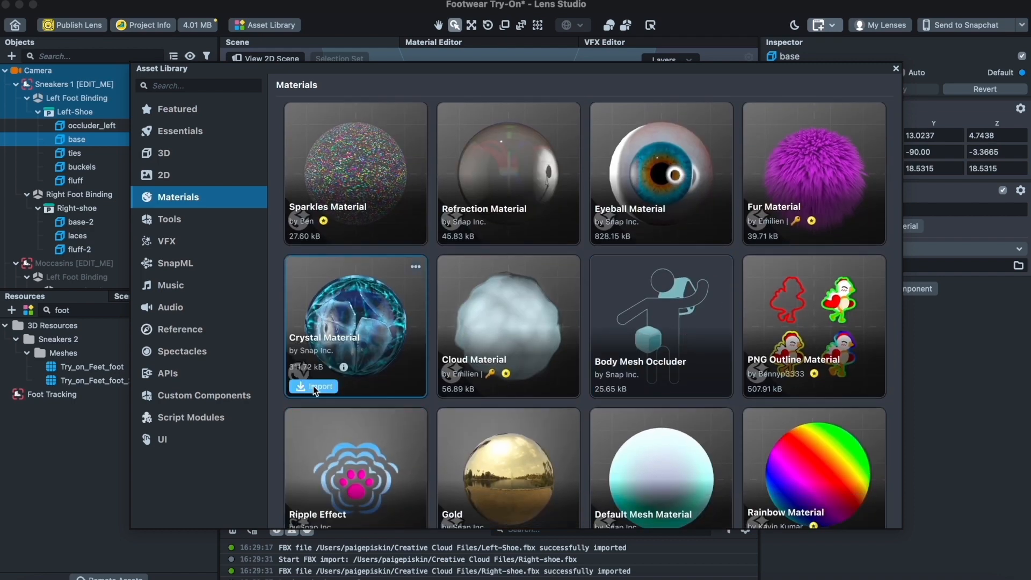
pyautogui.scroll(-3)
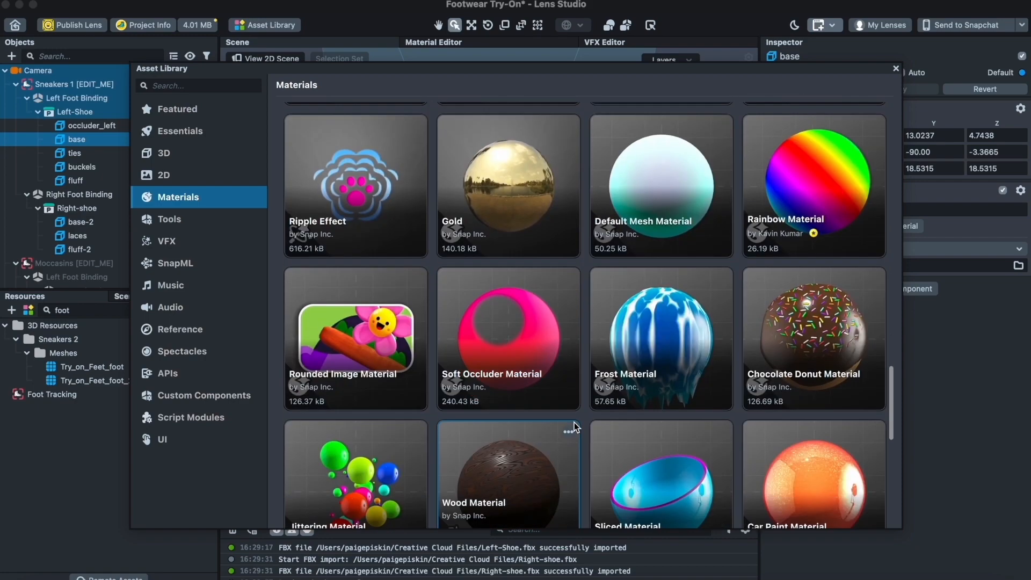
pyautogui.scroll(-3)
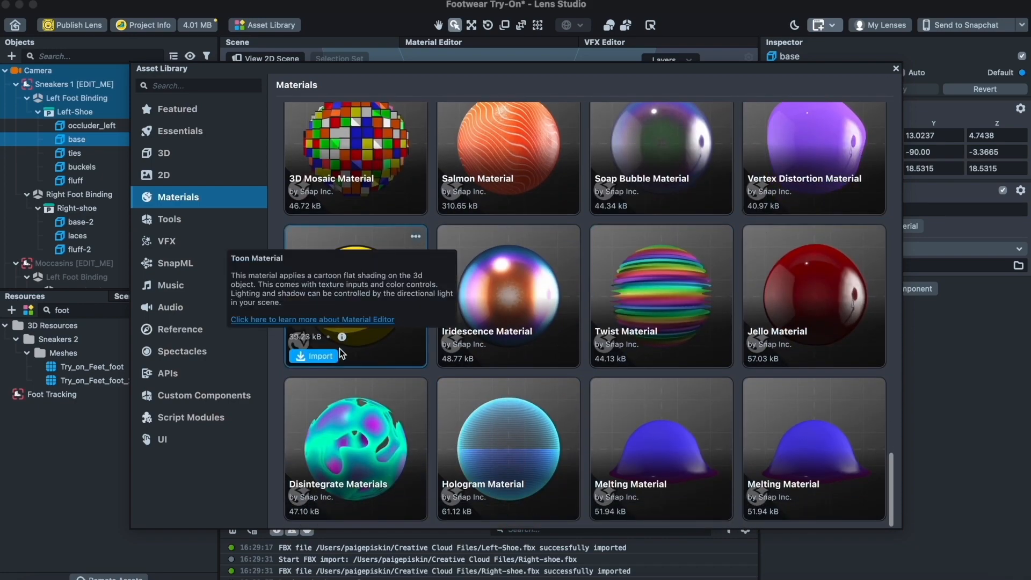
pyautogui.click(315, 356)
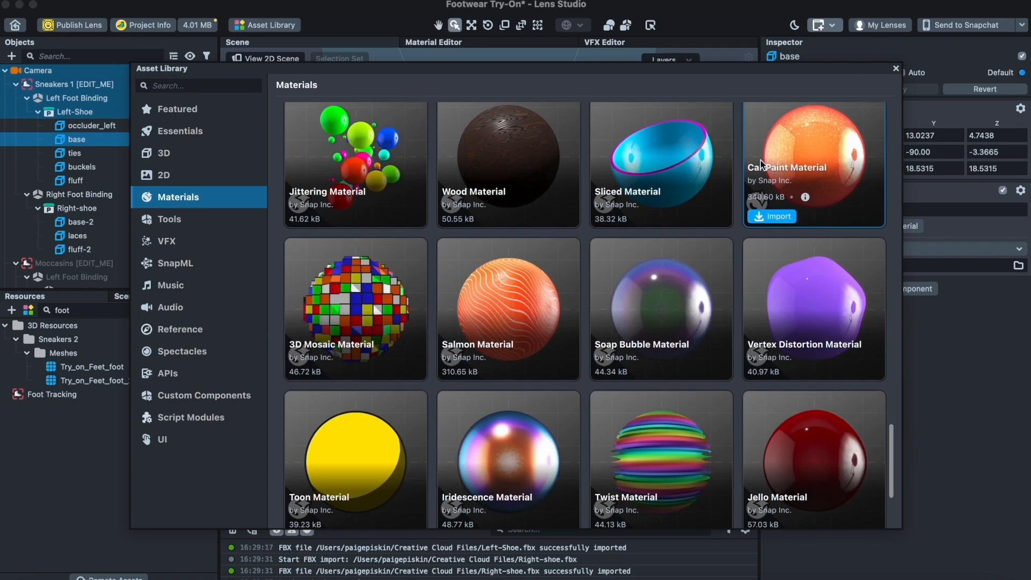
pyautogui.click(895, 69)
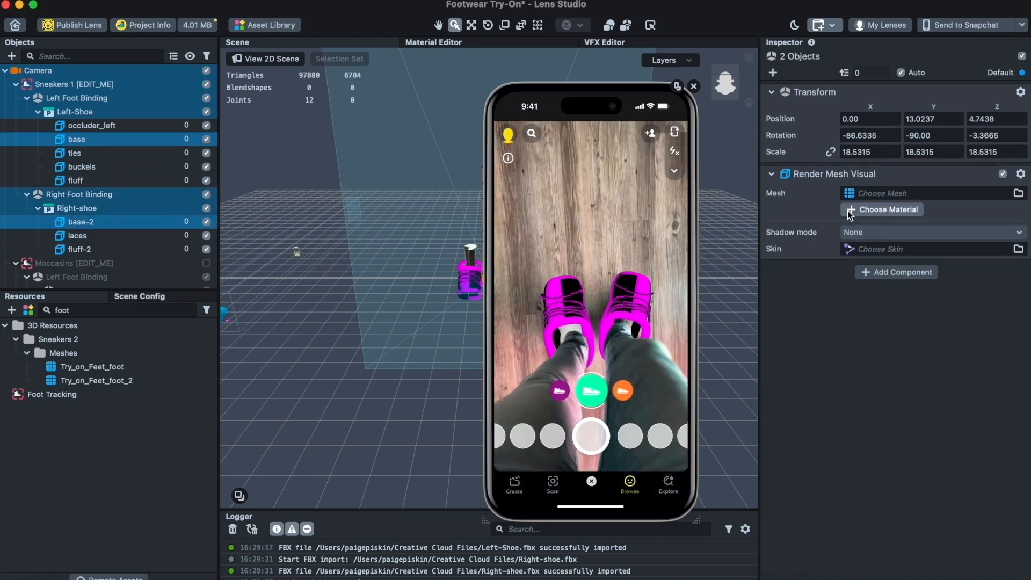
# Step: Assign the Toon material to both shoe bases and inspect its settings
pyautogui.click(887, 210)
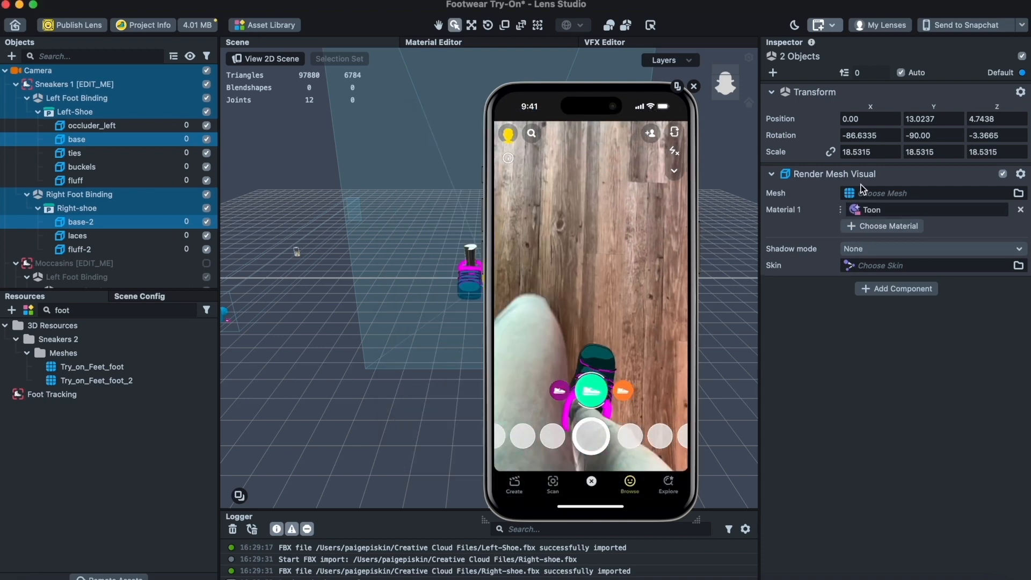
pyautogui.click(78, 235)
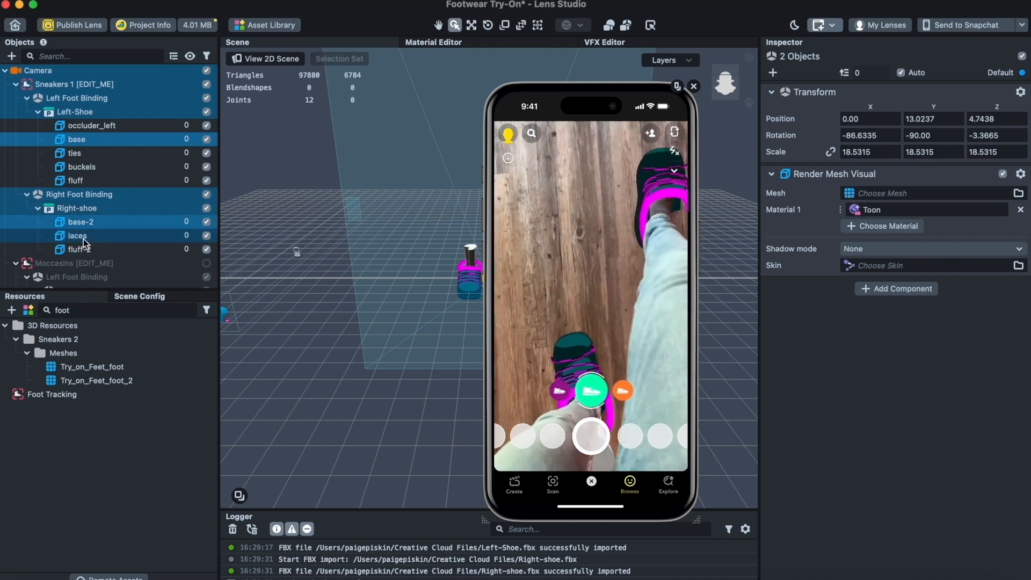
pyautogui.click(77, 235)
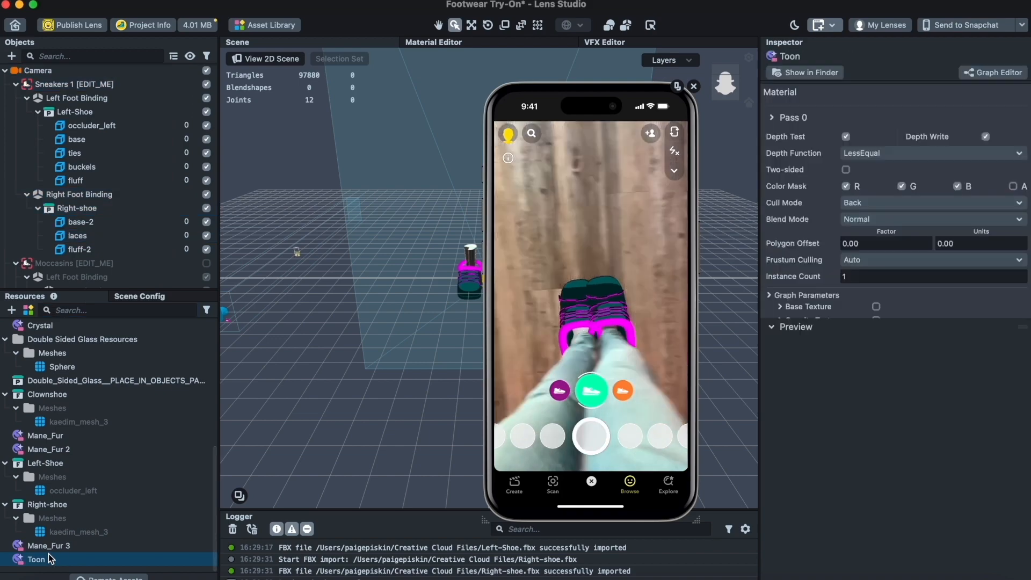
pyautogui.click(63, 367)
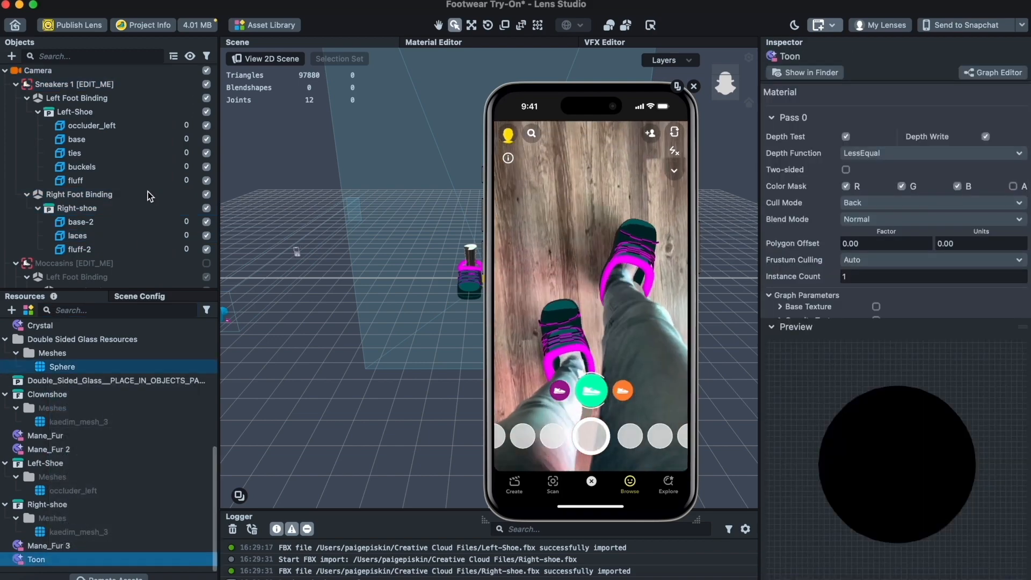
# Step: Assign the Toon 2 material copy to the ties and laces of both shoes
pyautogui.click(78, 235)
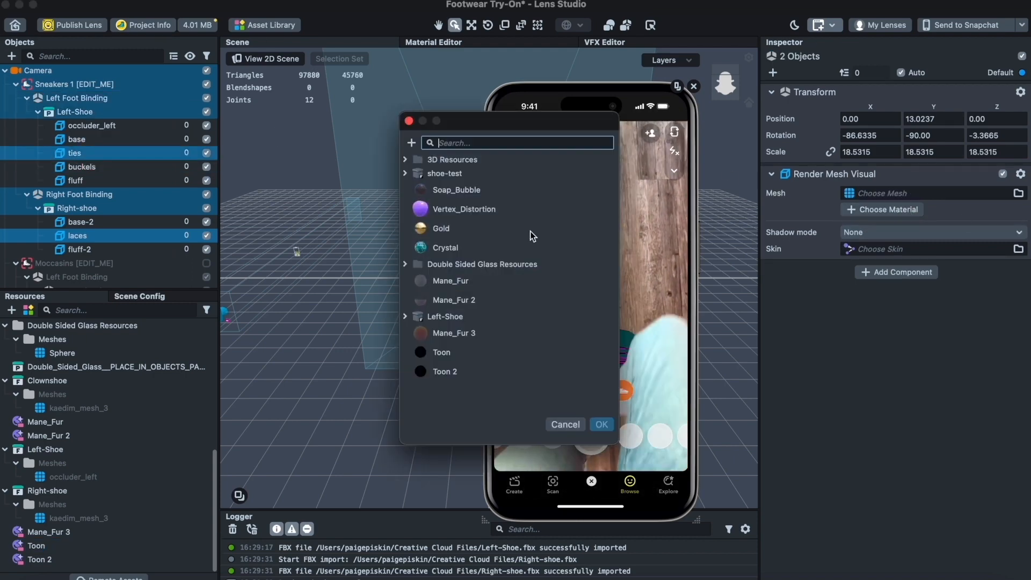
pyautogui.click(445, 370)
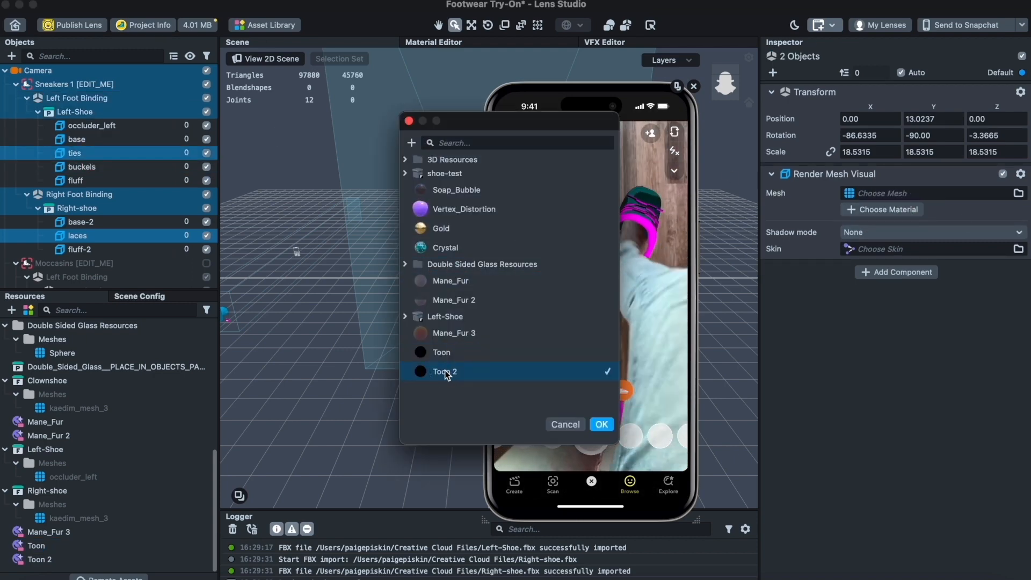
pyautogui.click(600, 424)
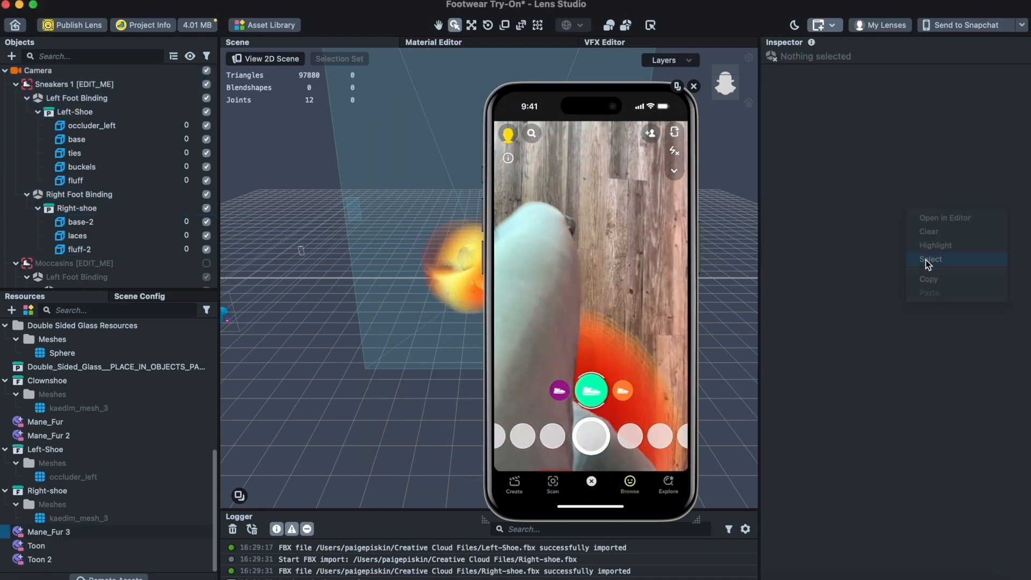
# Step: Set the Mane_Fur 3 material's Hair Length to 0.10
pyautogui.click(930, 258)
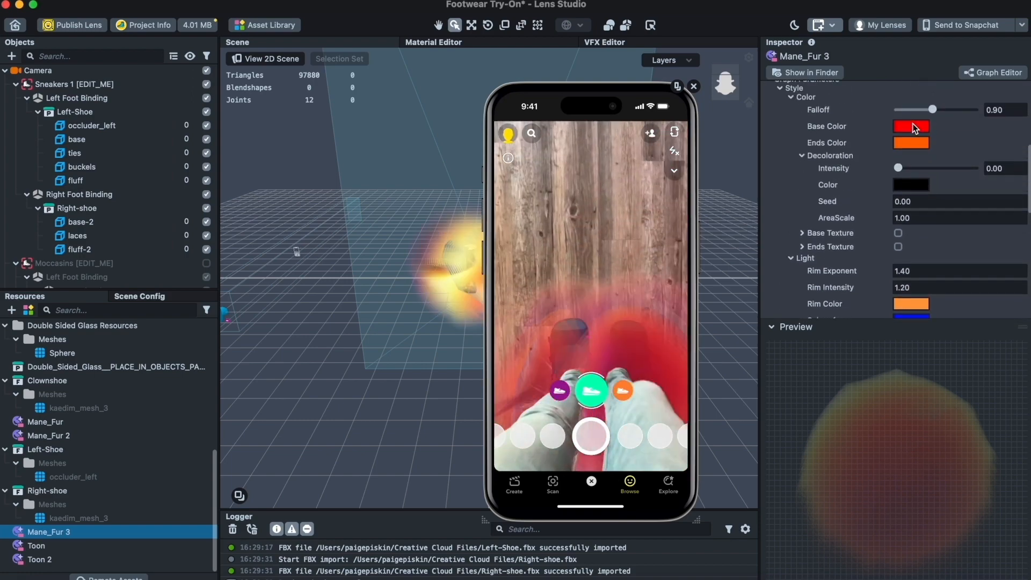
pyautogui.scroll(-3)
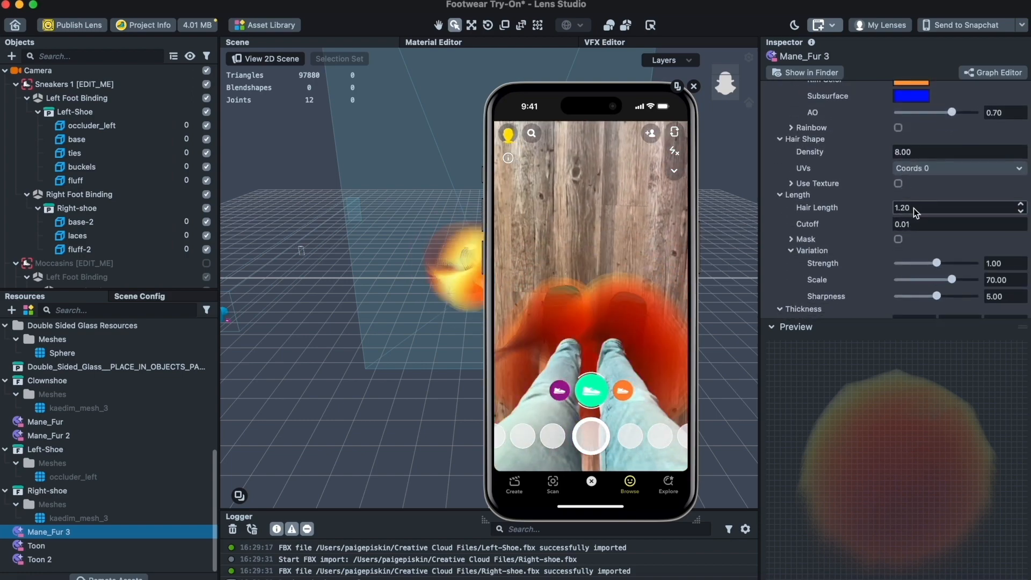
pyautogui.write('0.10')
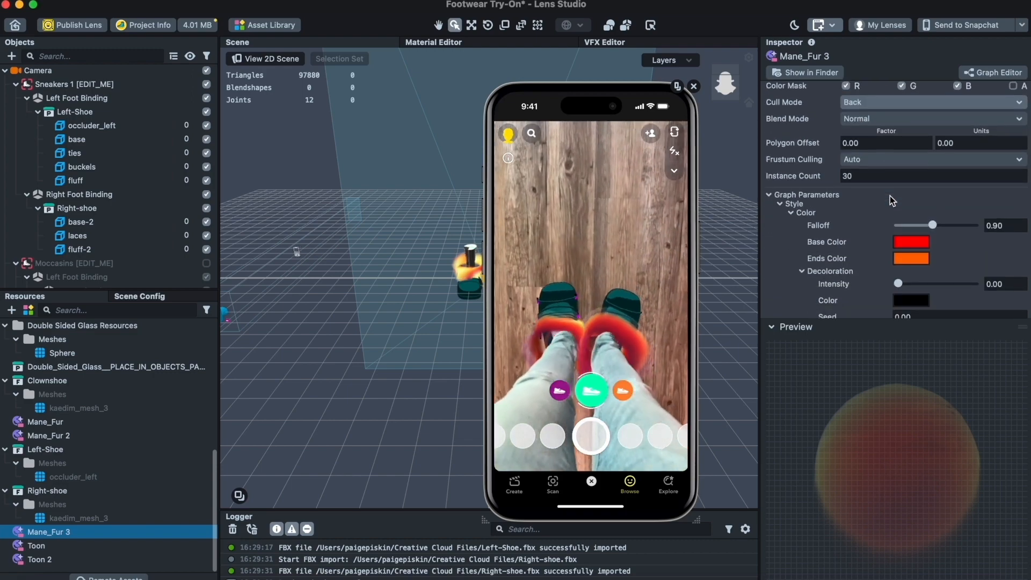
# Step: Set the fur's Base Color and Ends Color to pink
pyautogui.click(911, 242)
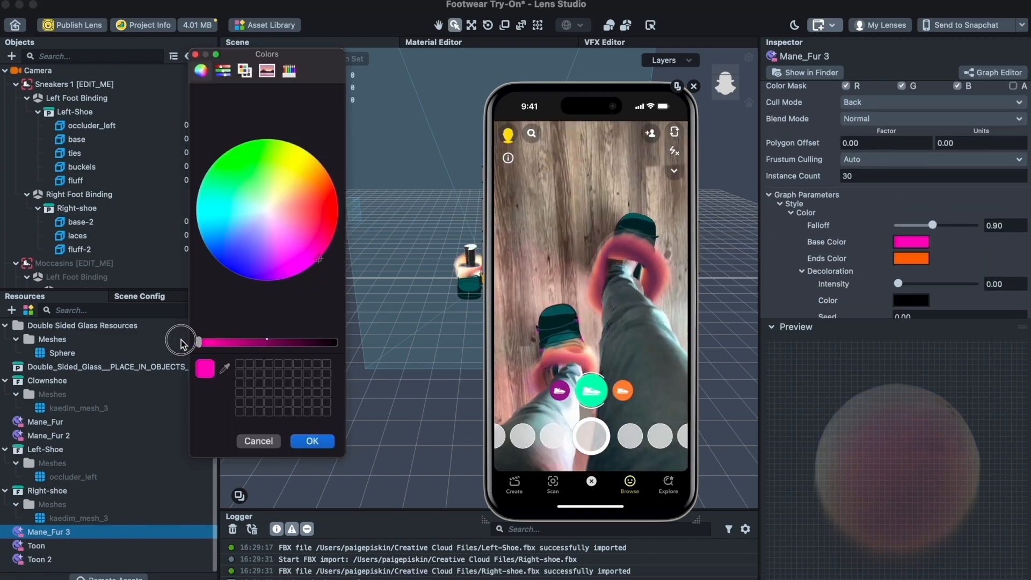
pyautogui.click(312, 440)
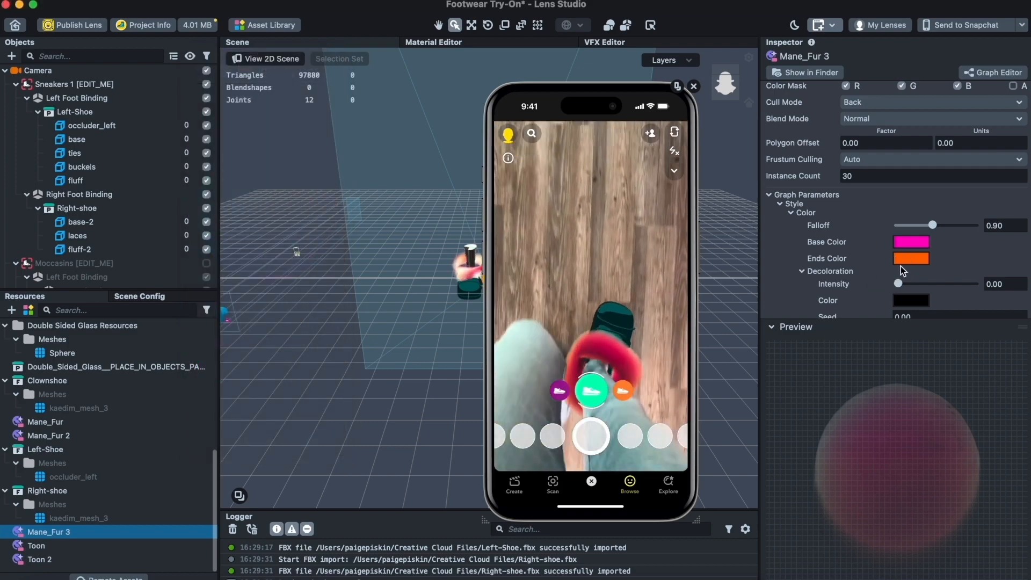
pyautogui.click(911, 258)
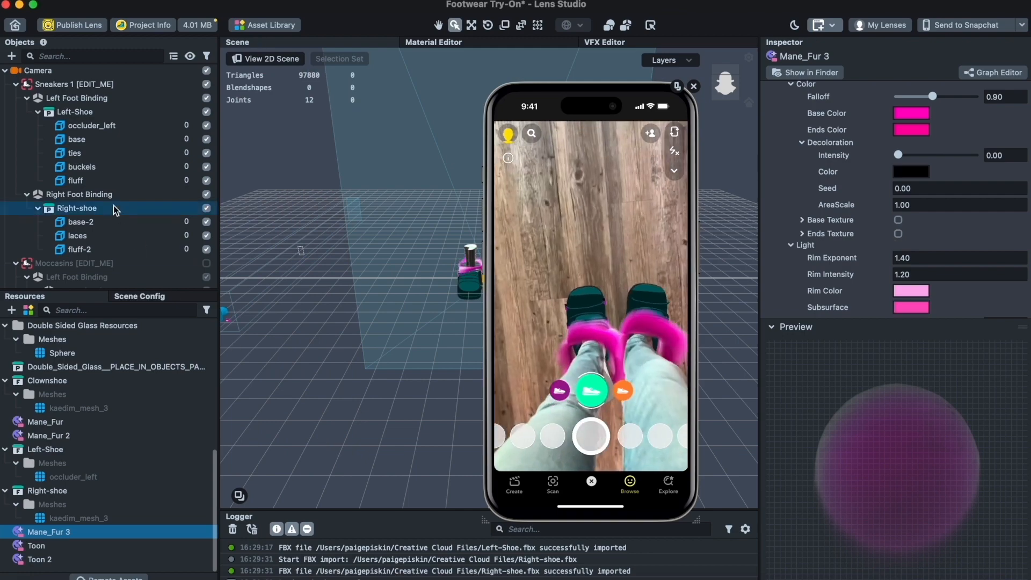
# Step: Give the Toon material a pink base colour
pyautogui.click(82, 222)
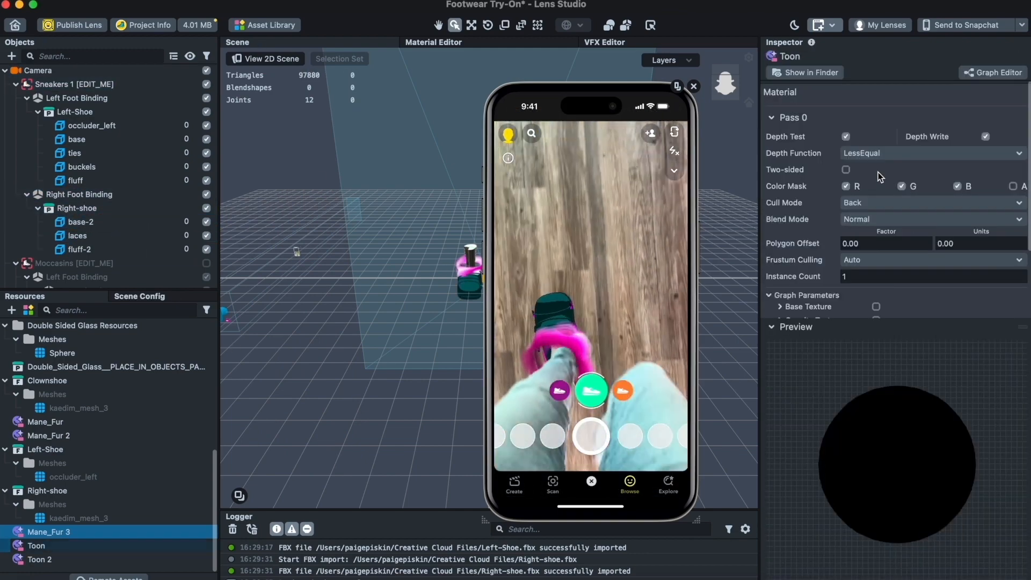
pyautogui.click(846, 170)
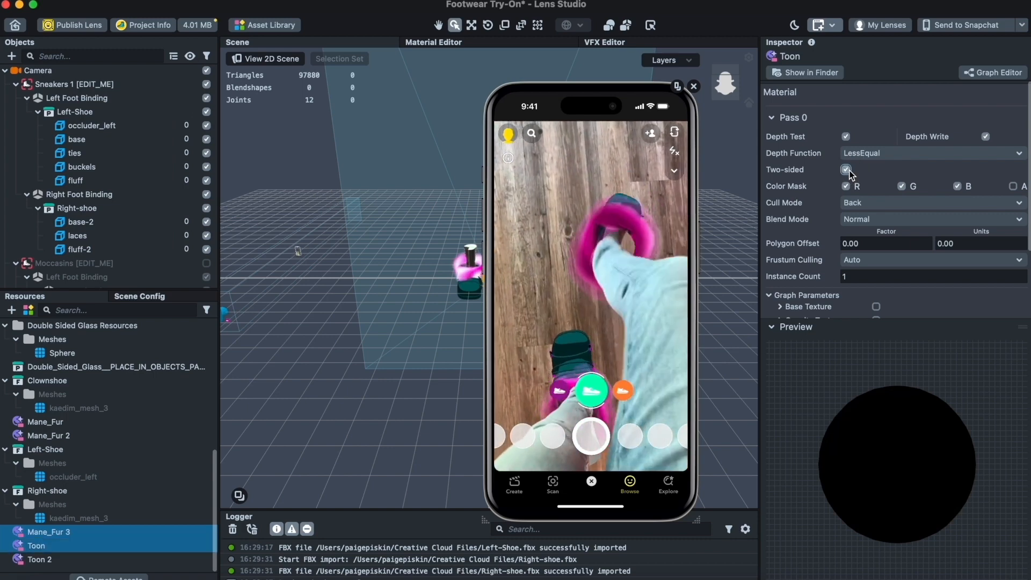
pyautogui.scroll(-3)
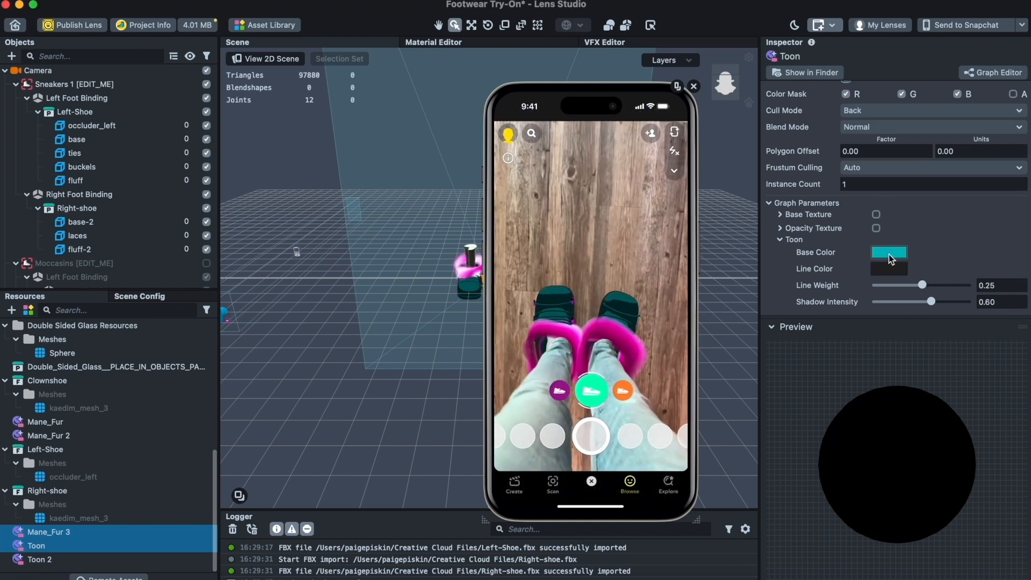
pyautogui.click(888, 252)
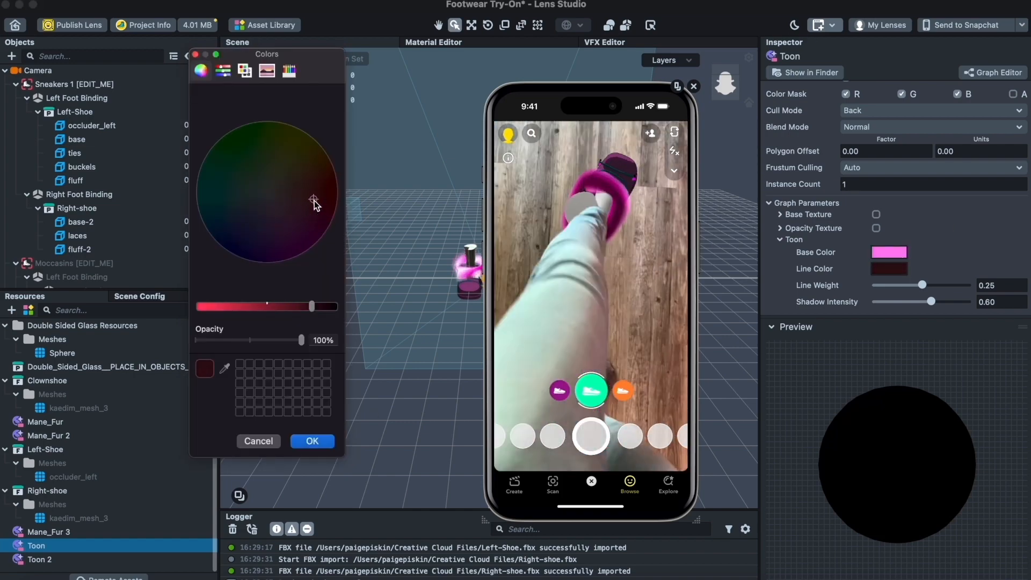
pyautogui.click(309, 227)
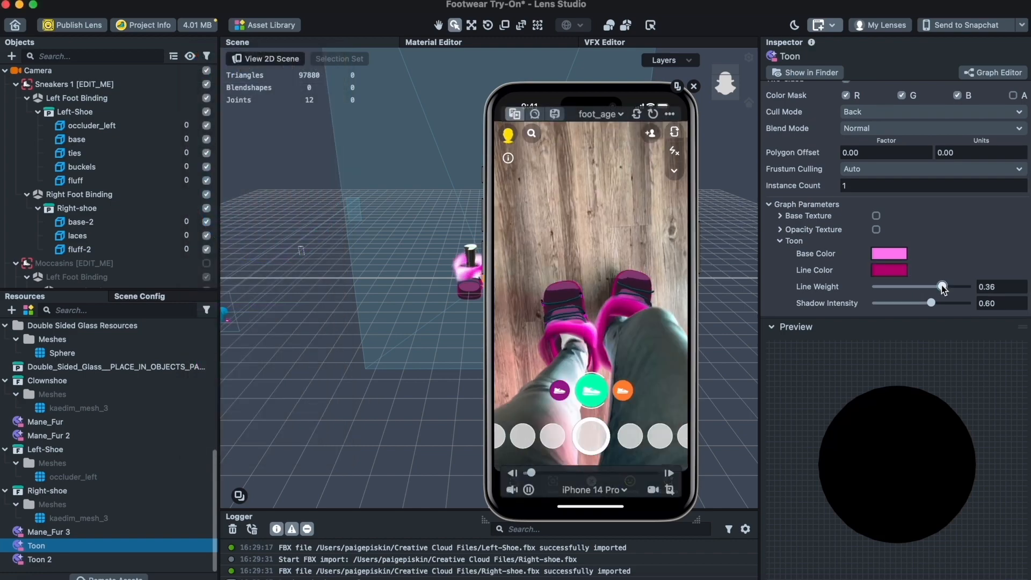
# Step: Set the Toon line weight to 0.12, shadow intensity to 0.55 and a magenta line colour
pyautogui.moveTo(929, 302); pyautogui.dragTo(888, 303)
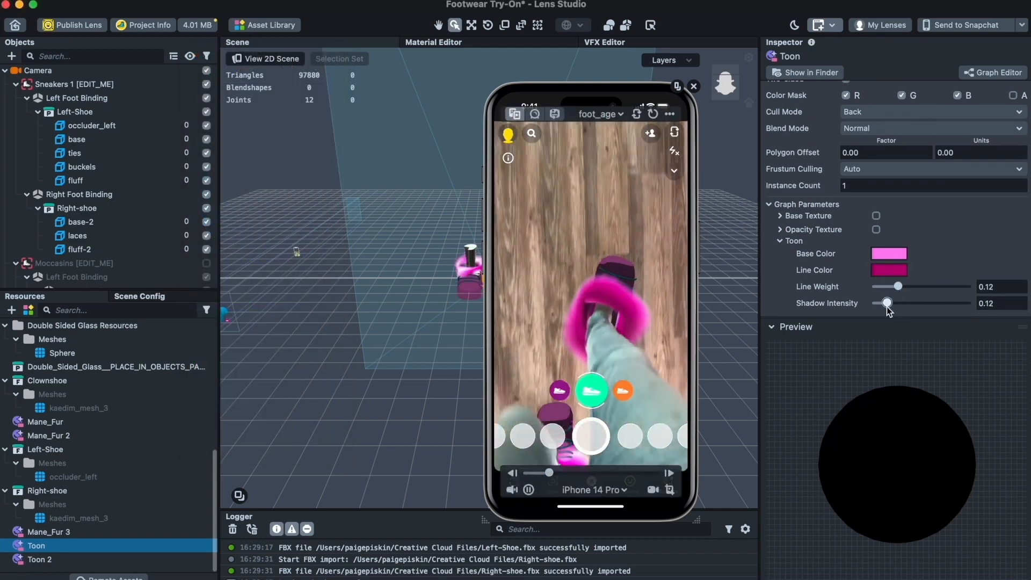
pyautogui.moveTo(887, 303); pyautogui.dragTo(966, 303)
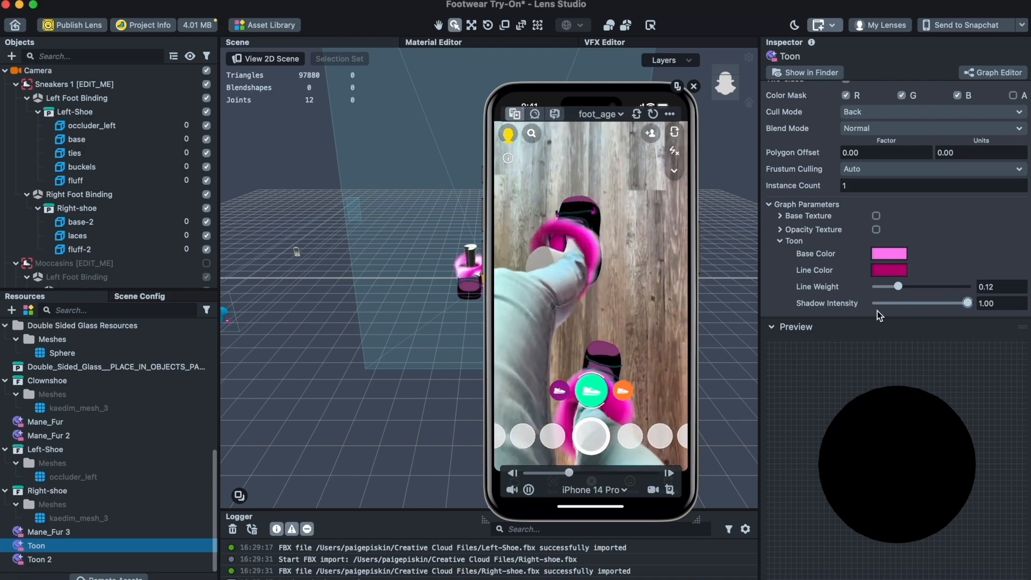
pyautogui.moveTo(968, 303); pyautogui.dragTo(925, 303)
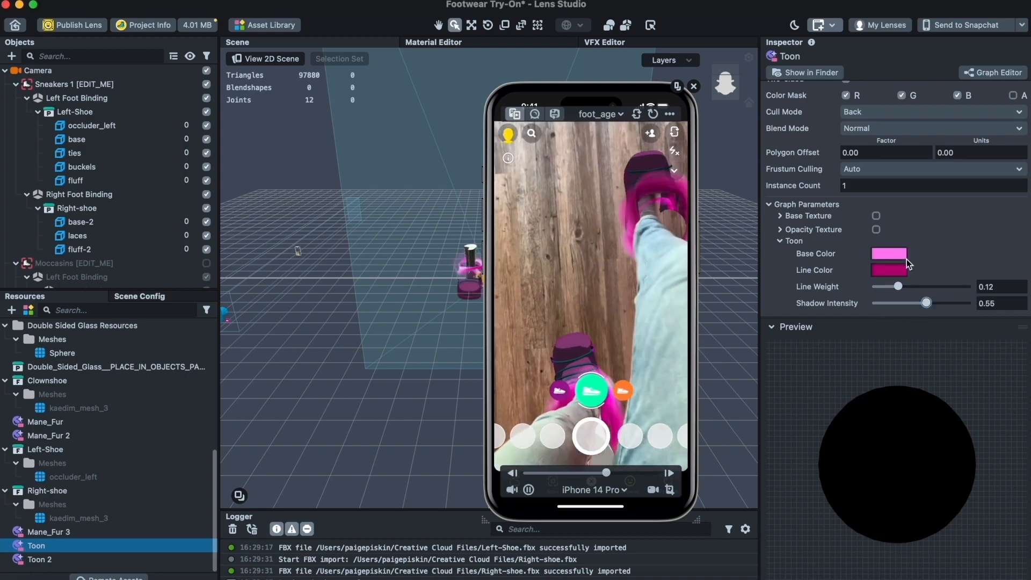
pyautogui.click(890, 253)
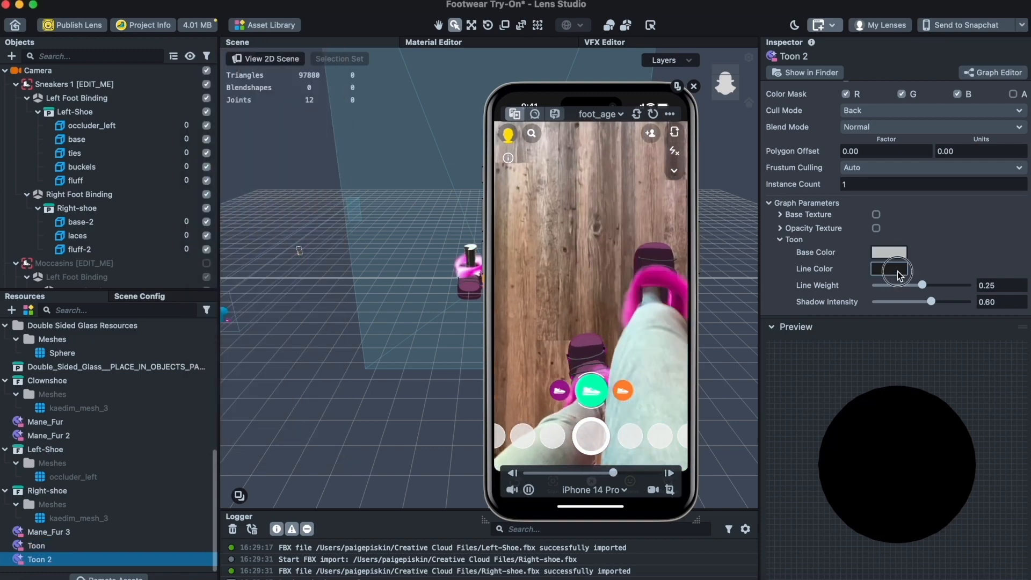
# Step: Give Toon 2 a light pink line colour and a near-white base colour
pyautogui.click(889, 269)
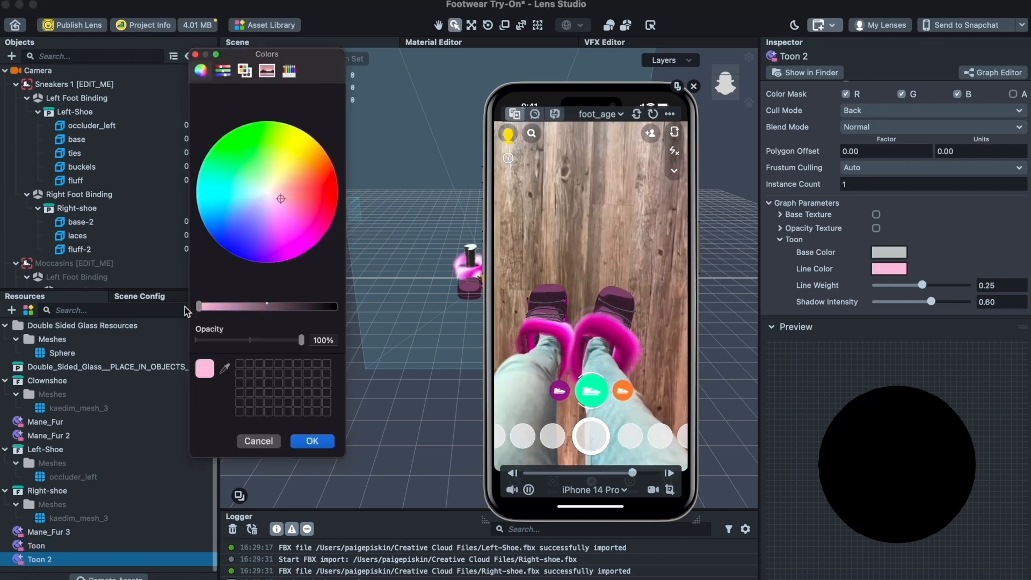
pyautogui.click(311, 441)
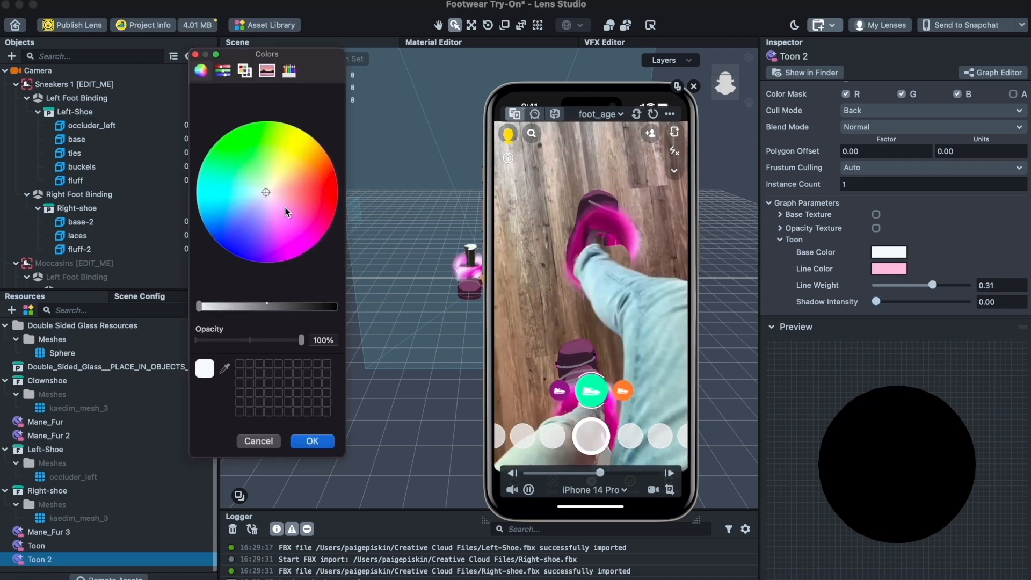
pyautogui.click(312, 440)
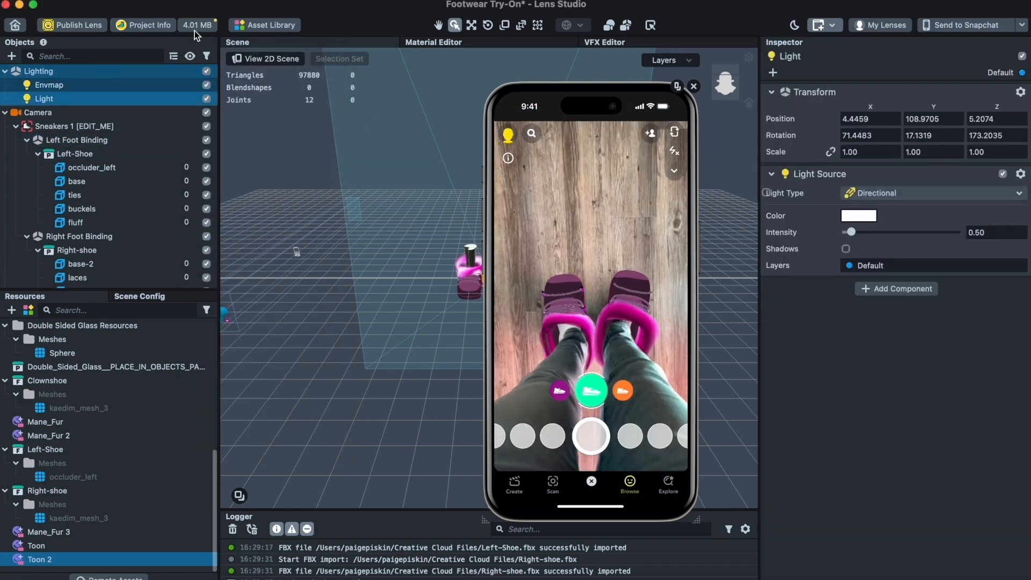
# Step: Raise the directional light's intensity from 0.50 to 1.43
pyautogui.moveTo(850, 232); pyautogui.dragTo(859, 232)
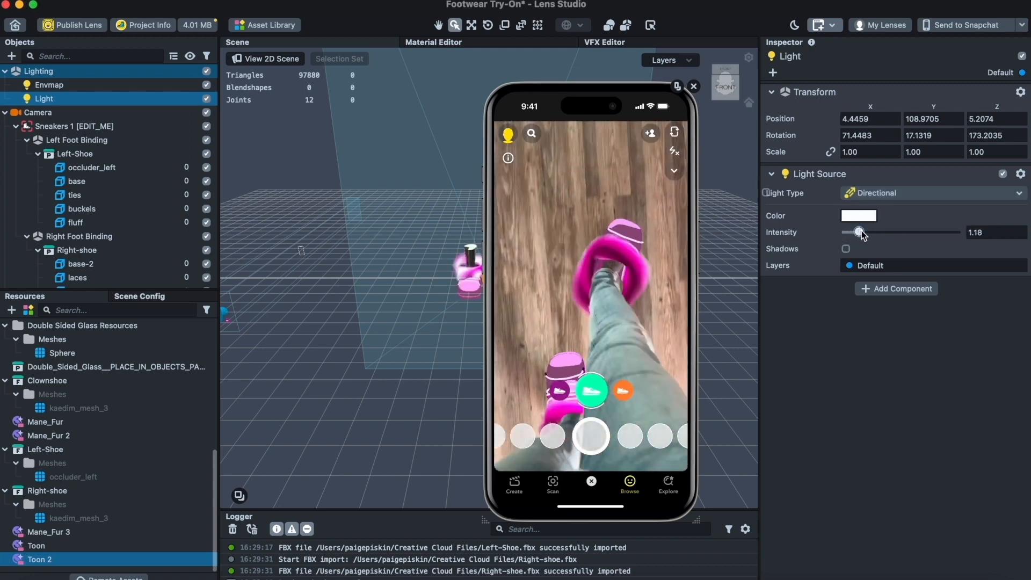
pyautogui.moveTo(859, 232); pyautogui.dragTo(855, 232)
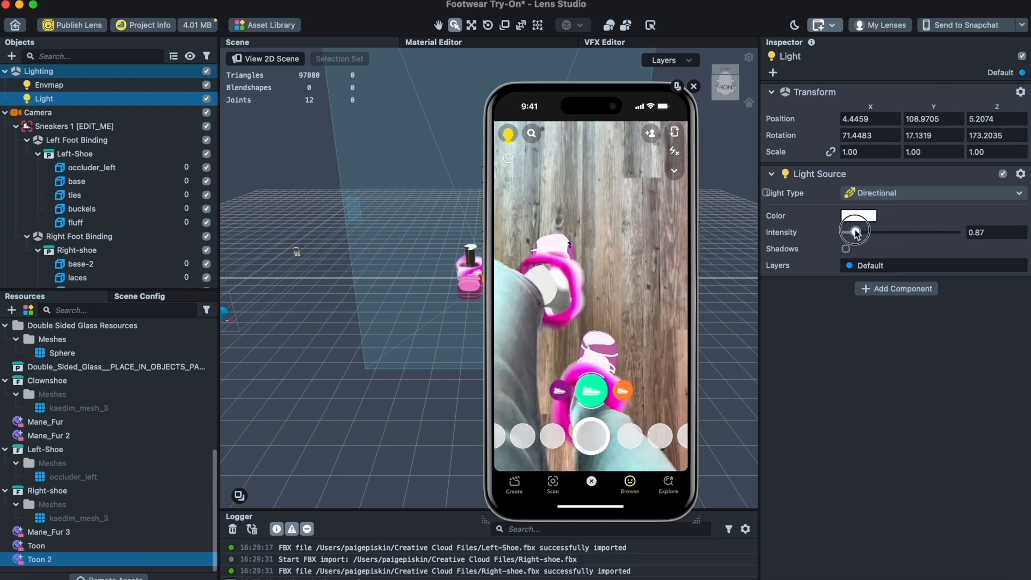
# Step: Tint the directional light pale pink and confirm the colour
pyautogui.click(859, 215)
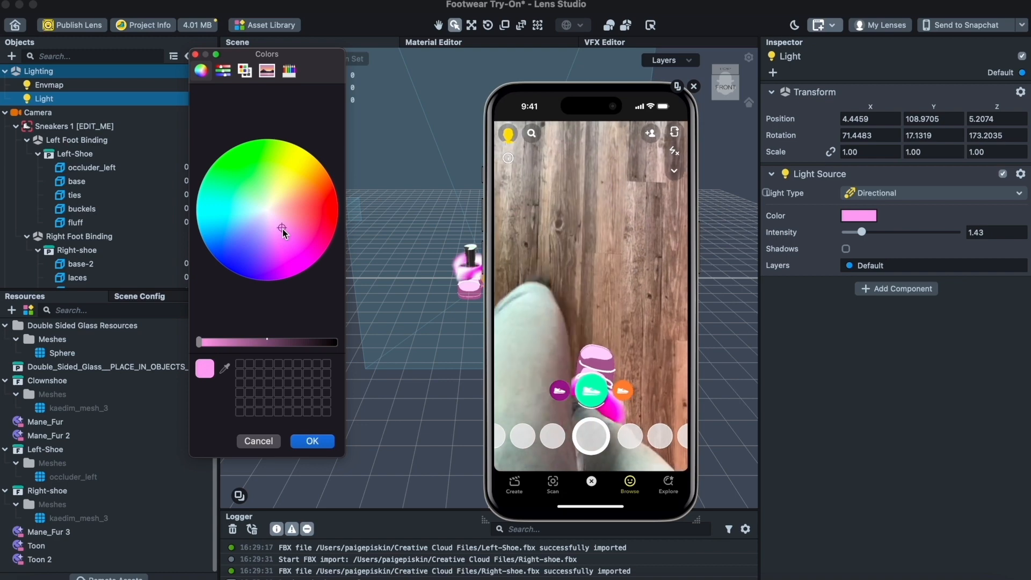
pyautogui.click(311, 440)
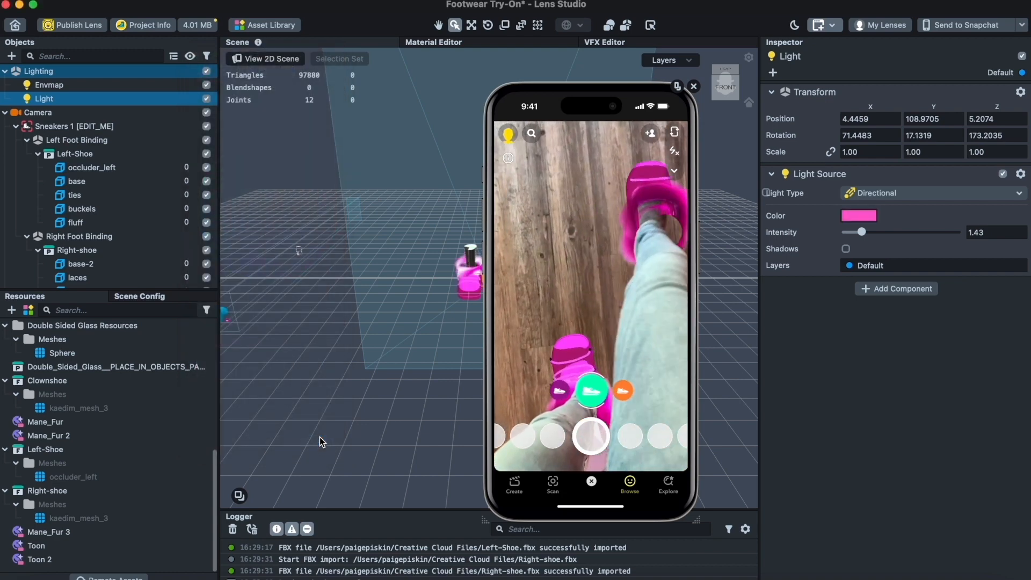
pyautogui.click(859, 215)
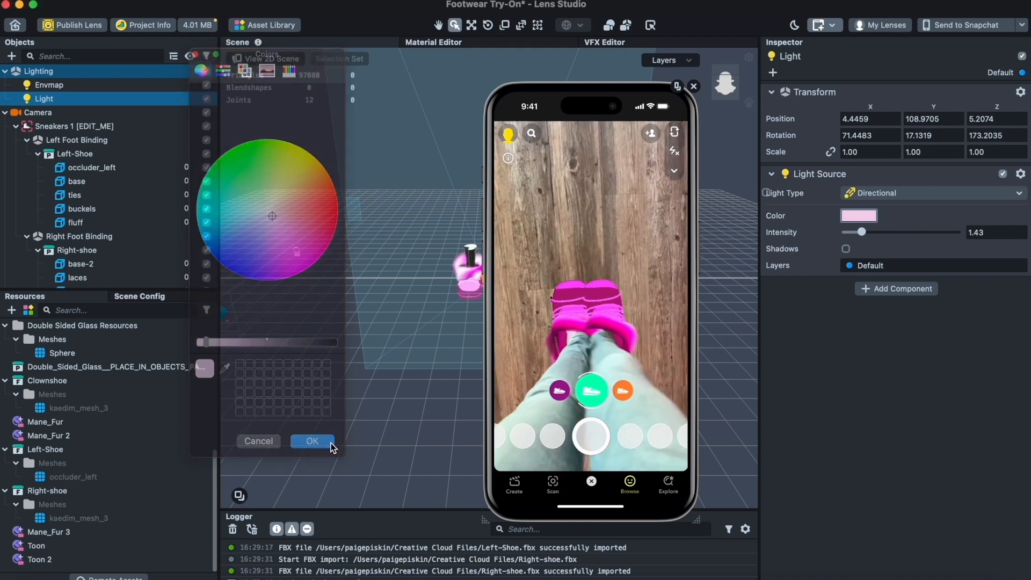
pyautogui.click(312, 440)
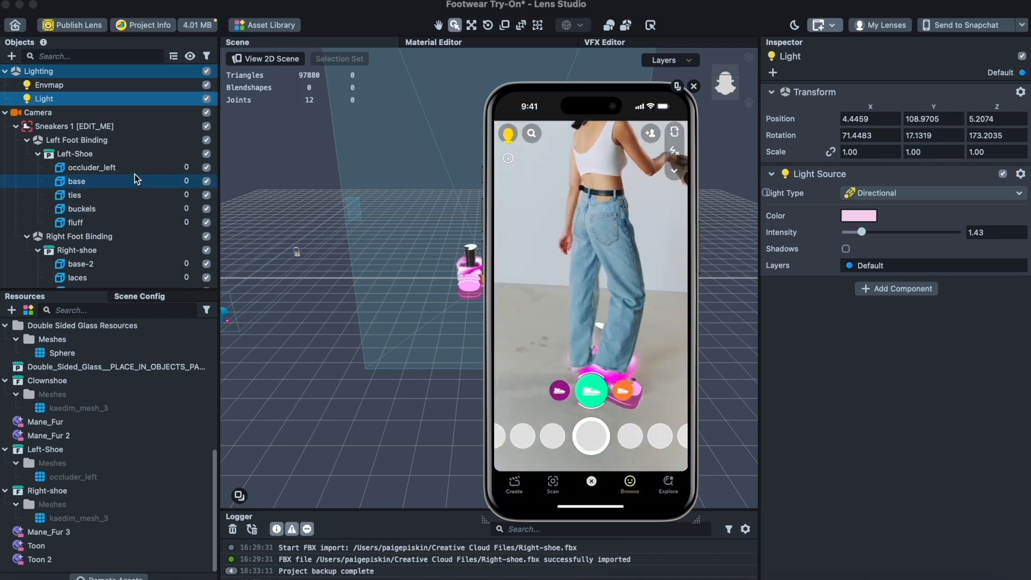
# Step: Assign a new Occluder material to occluder_left
pyautogui.click(92, 168)
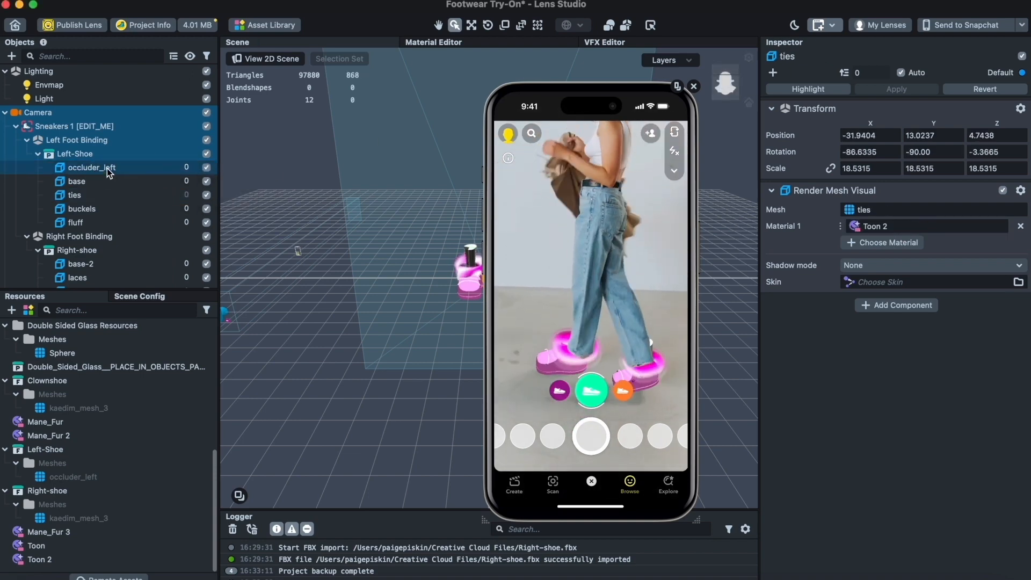
pyautogui.click(90, 168)
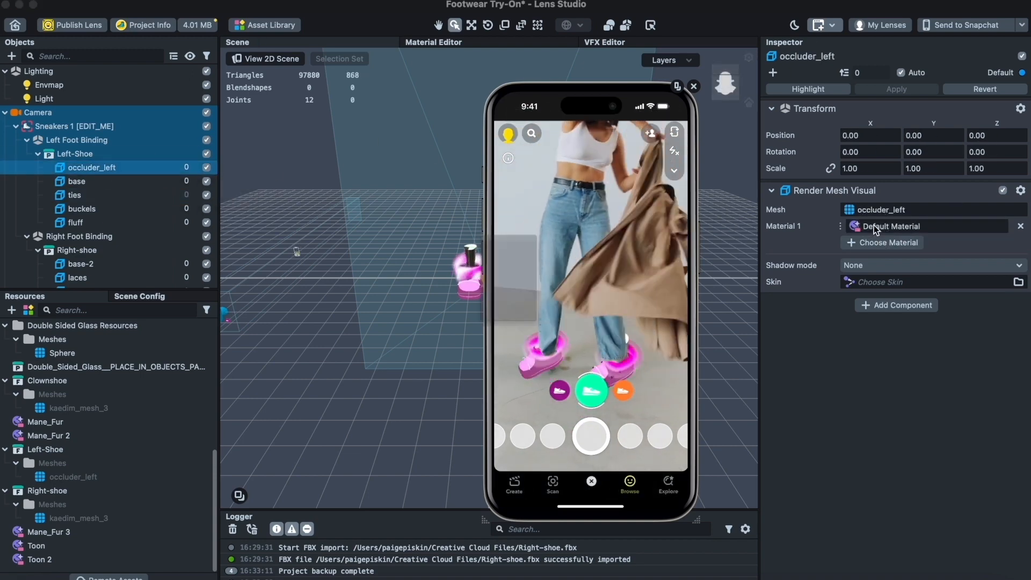
pyautogui.click(887, 241)
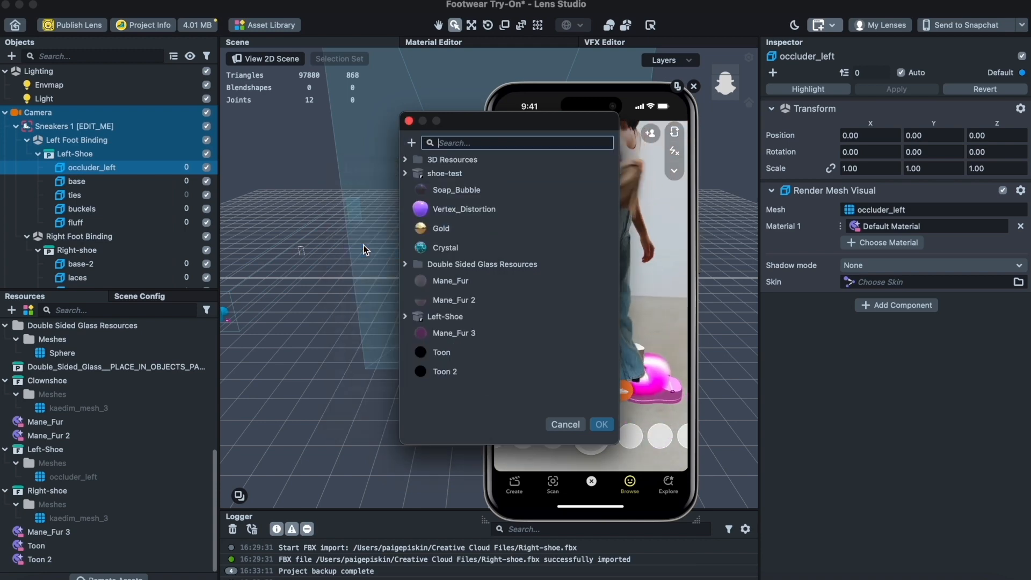
pyautogui.click(600, 424)
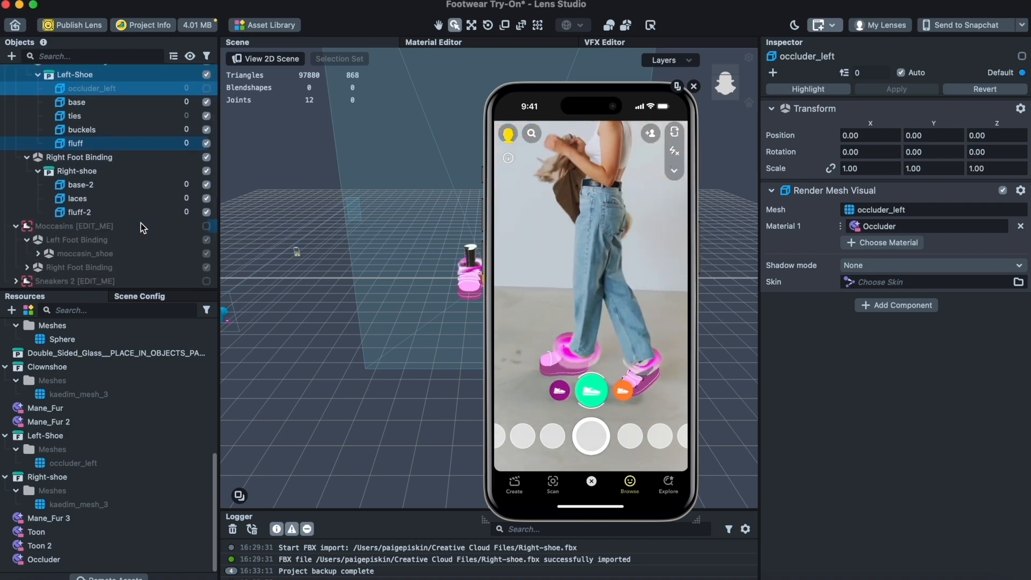
pyautogui.click(82, 197)
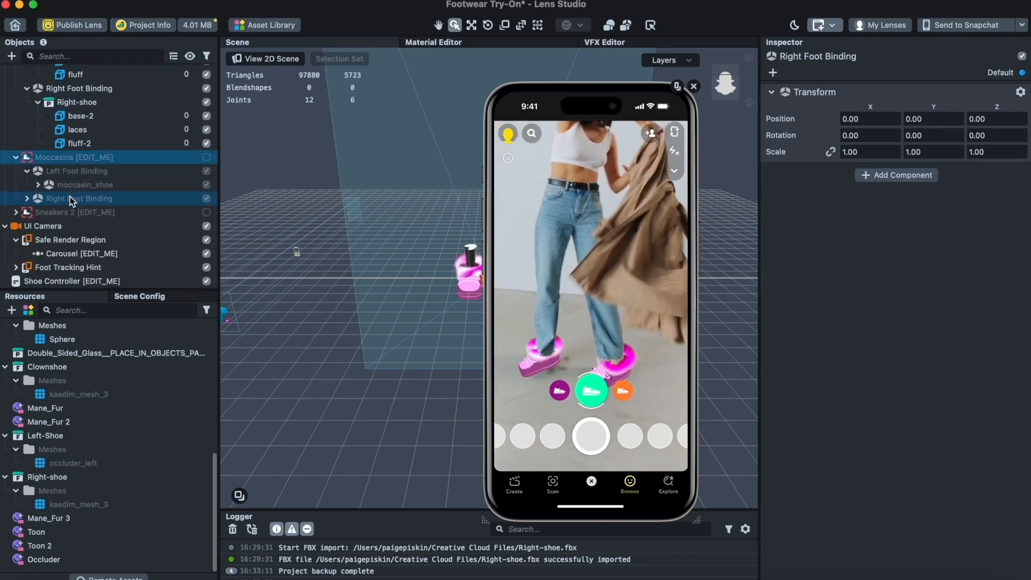
pyautogui.click(74, 157)
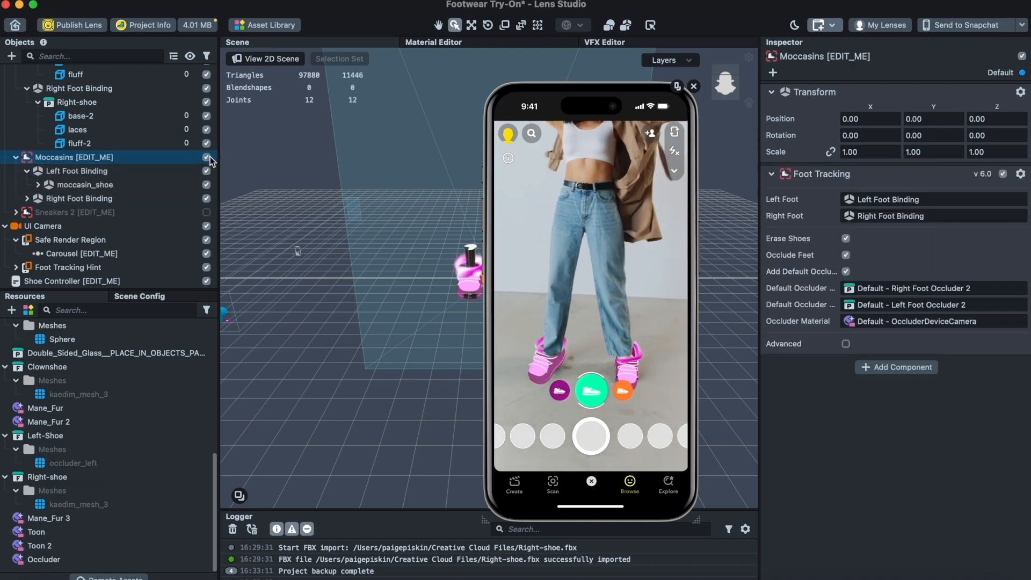
pyautogui.click(206, 157)
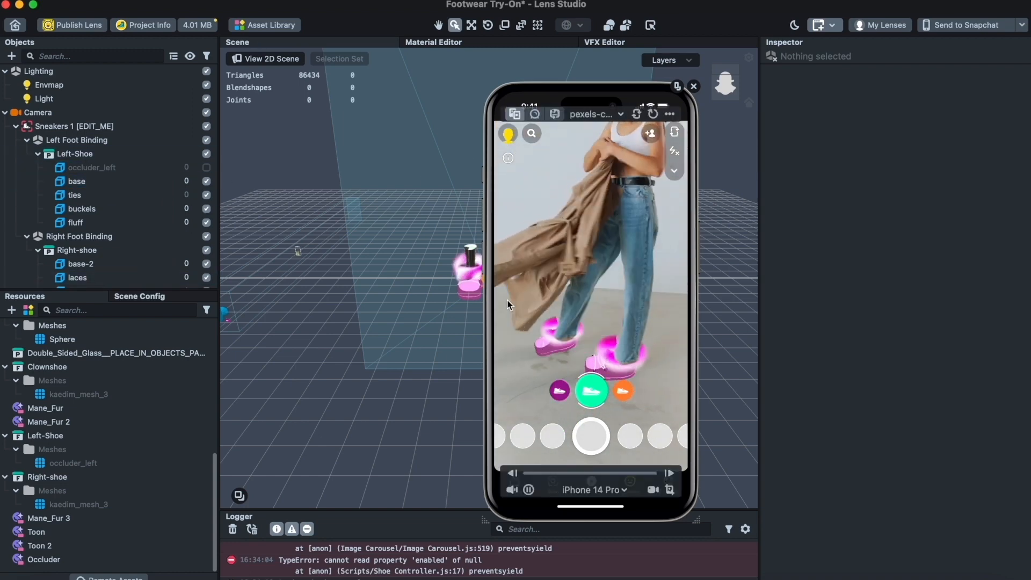
# Step: Disable the UI Camera so the shoe-selection carousel vanishes from preview
pyautogui.click(45, 226)
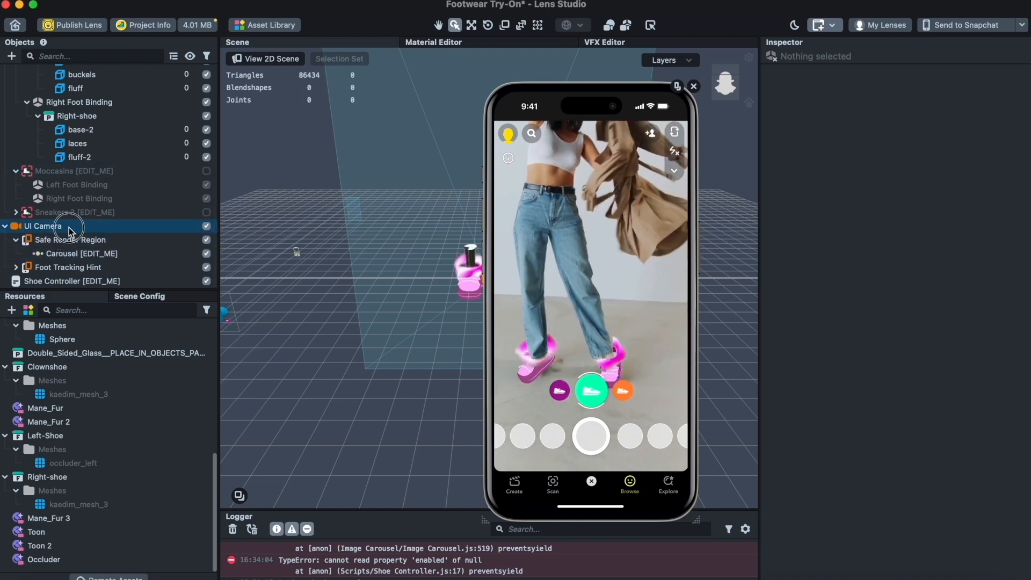
pyautogui.click(43, 227)
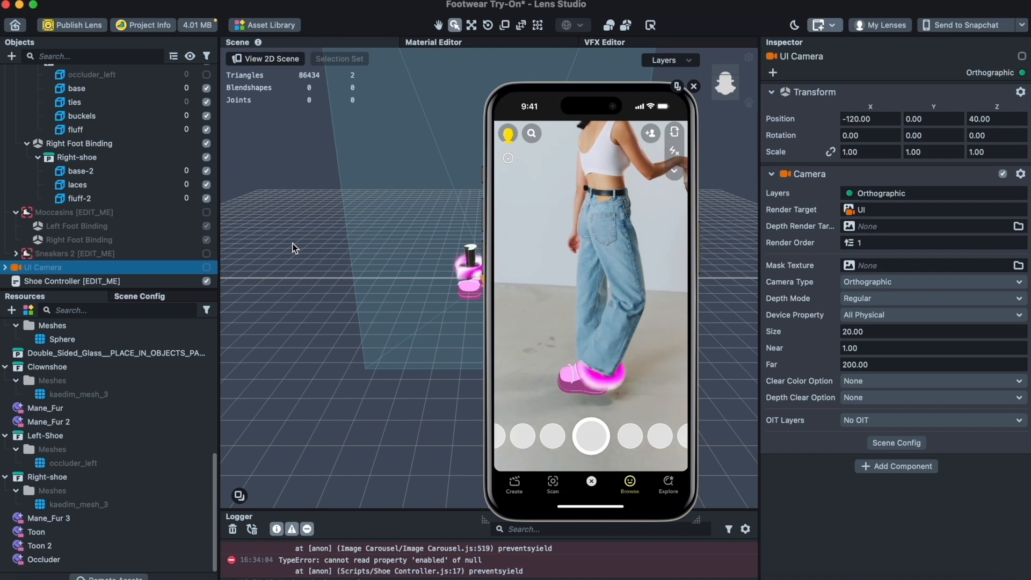
pyautogui.click(79, 143)
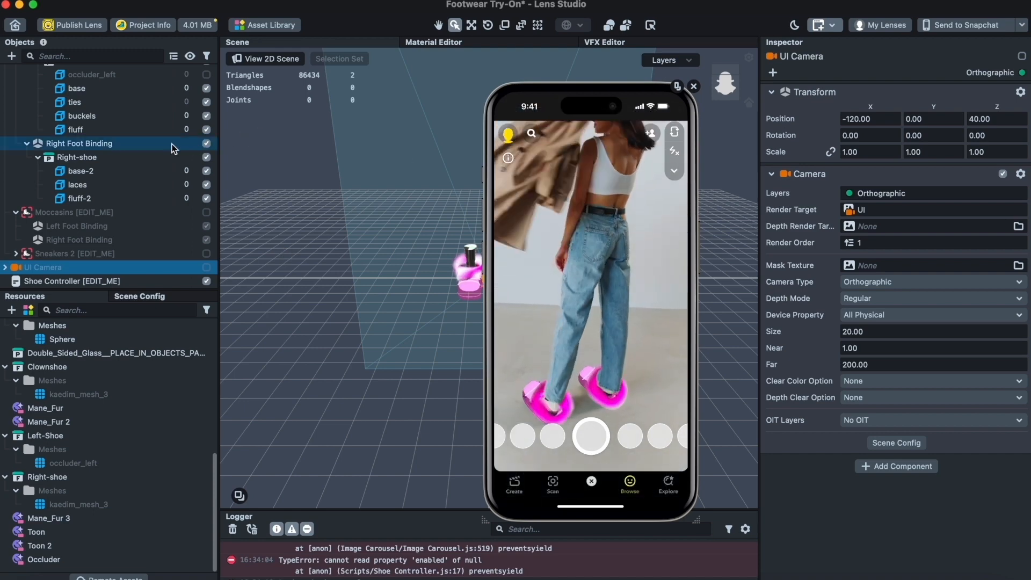